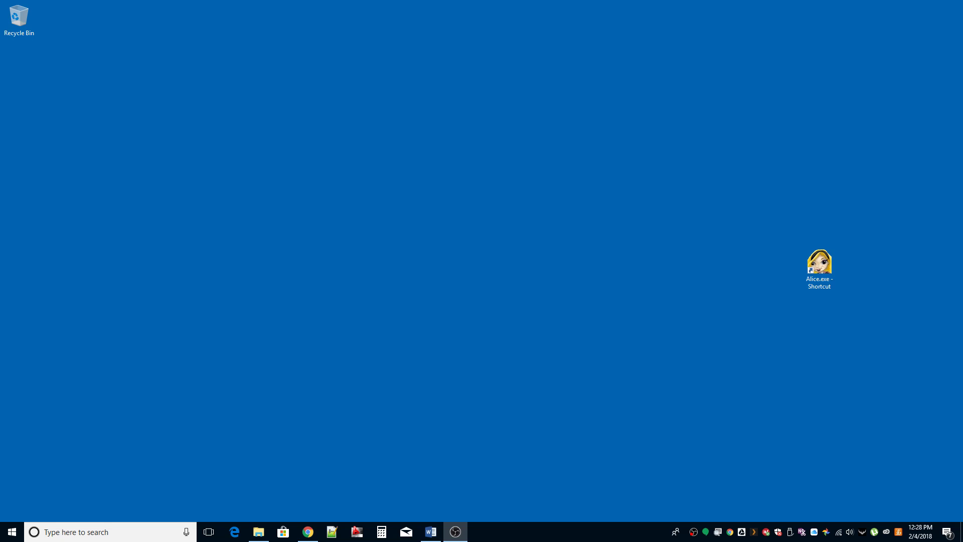
- Launch Alice 2.3 from the Alice.exe desktop shortcut
left_click(819, 264)
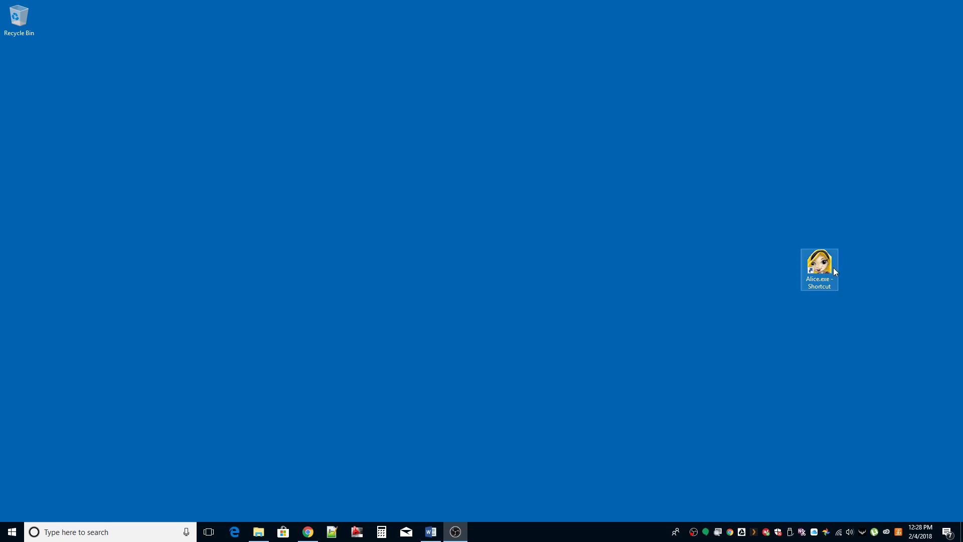
double_click(819, 266)
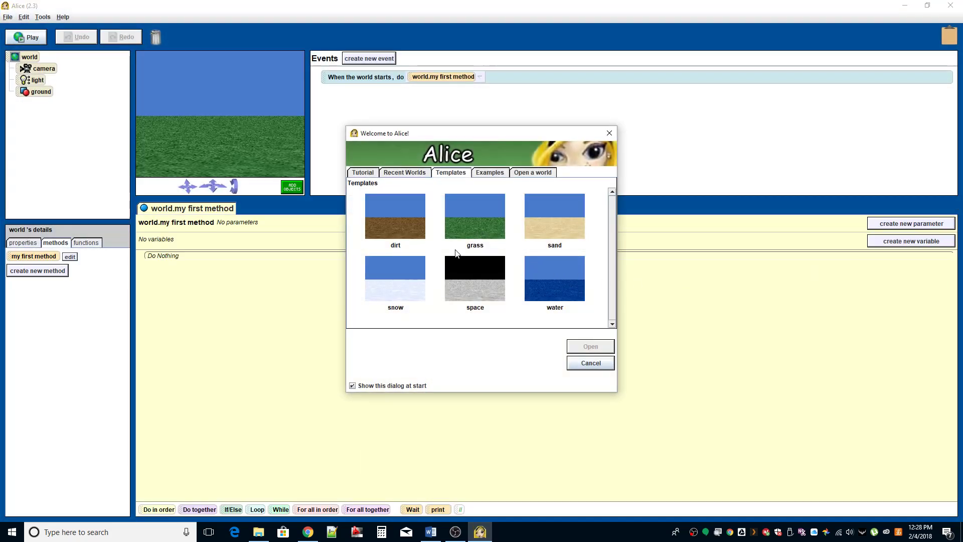
- Choose the snow template in the Welcome dialog's Templates tab and open it
left_click(395, 278)
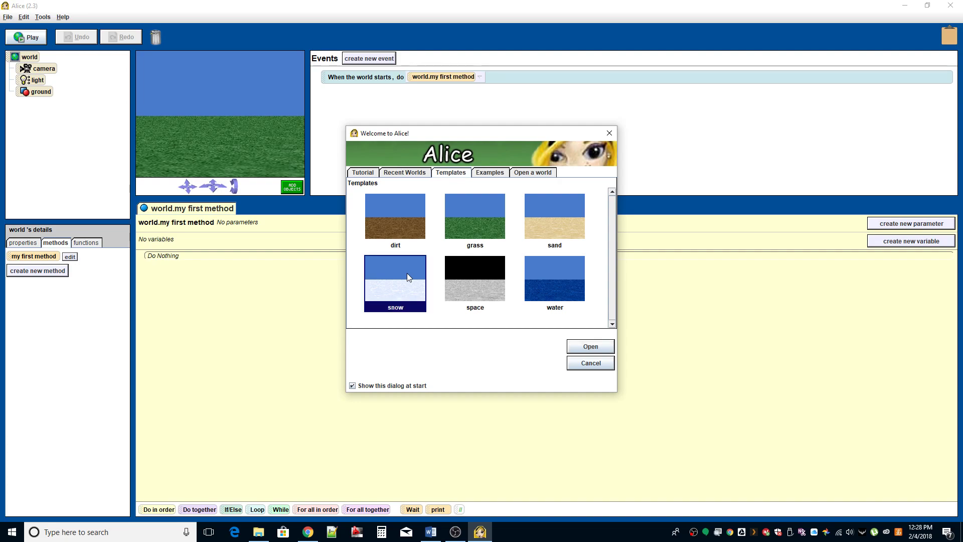
left_click(590, 346)
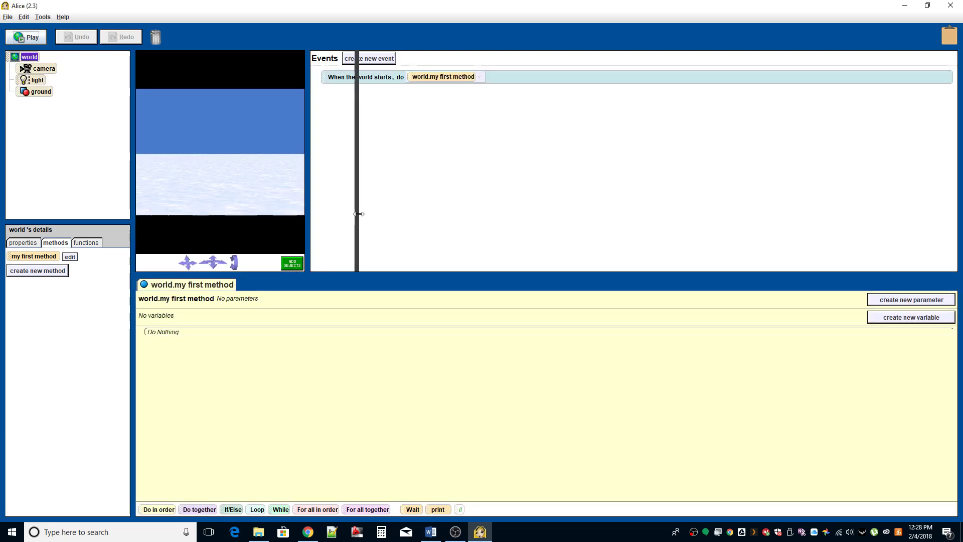
- Drag the divider beside the world view right to widen the scene preview
left_click_drag(358, 214, 380, 213)
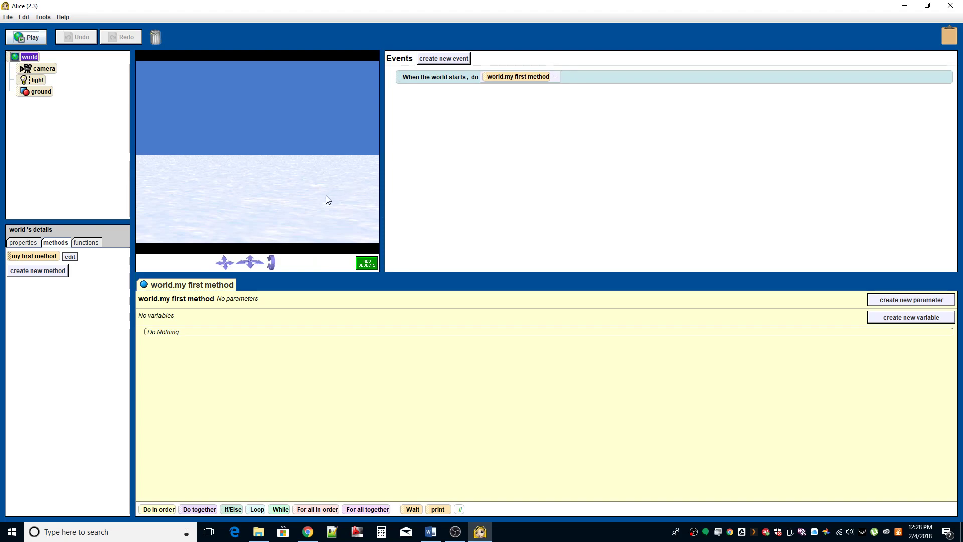
mouse_move(314, 183)
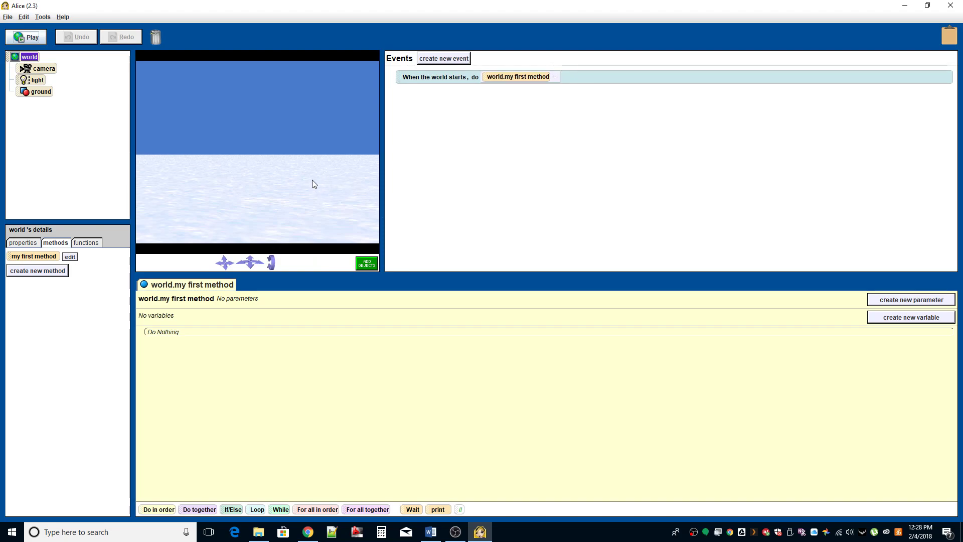
mouse_move(311, 180)
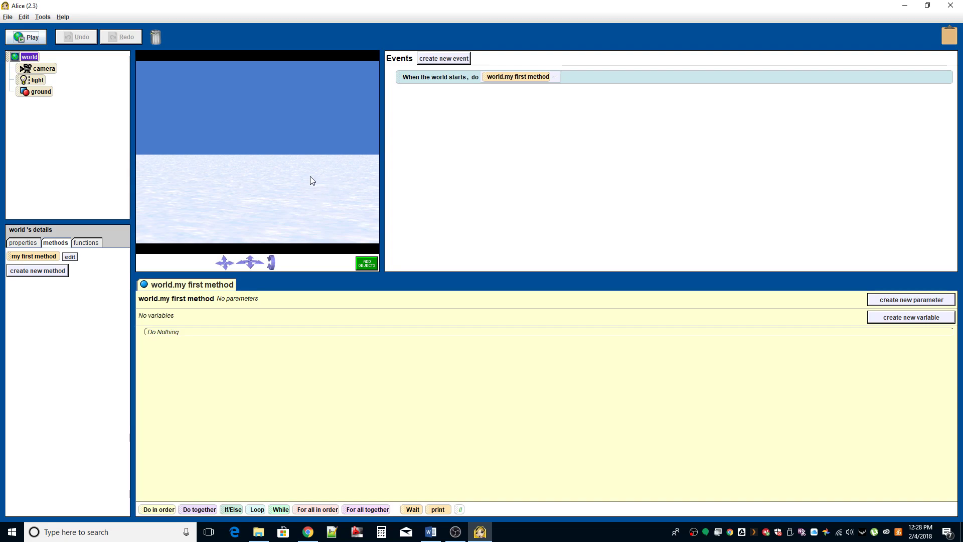
mouse_move(333, 221)
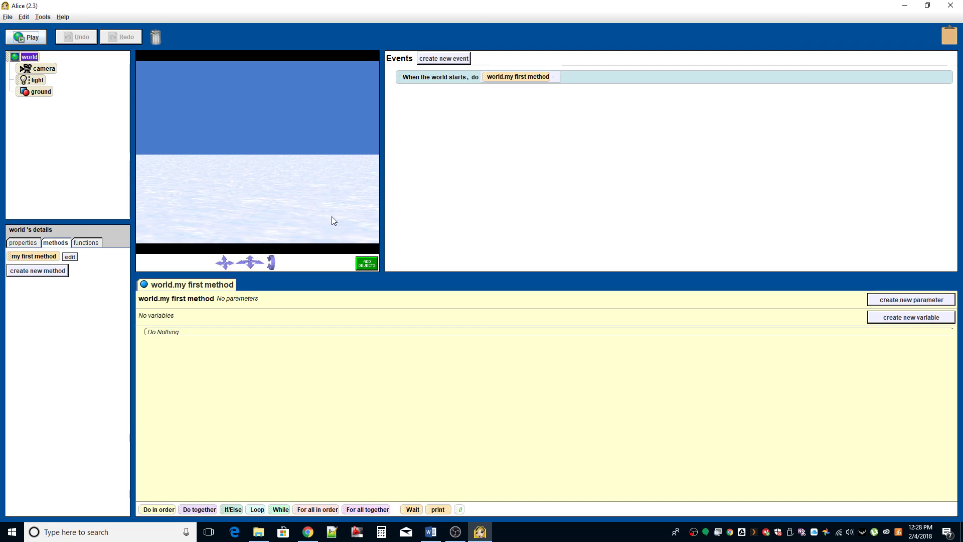
mouse_move(342, 191)
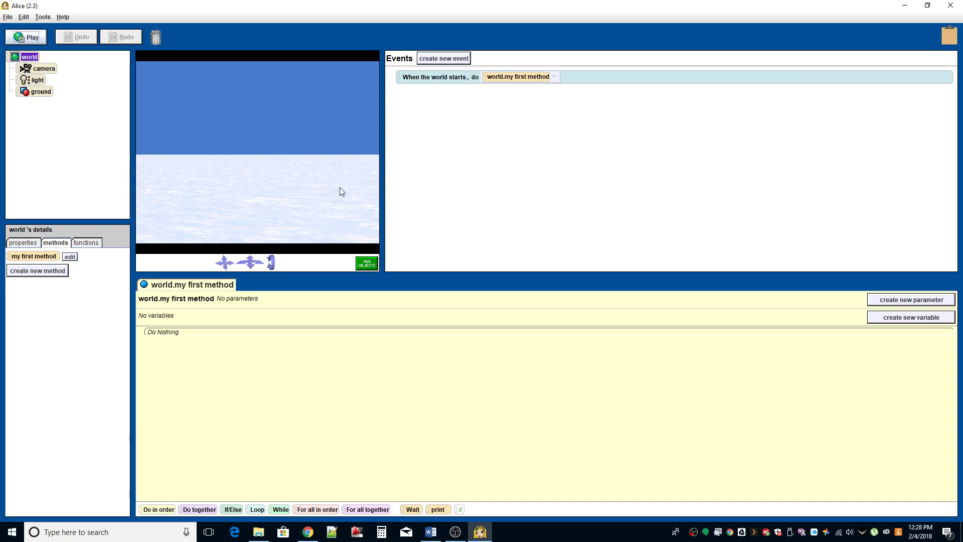
mouse_move(262, 219)
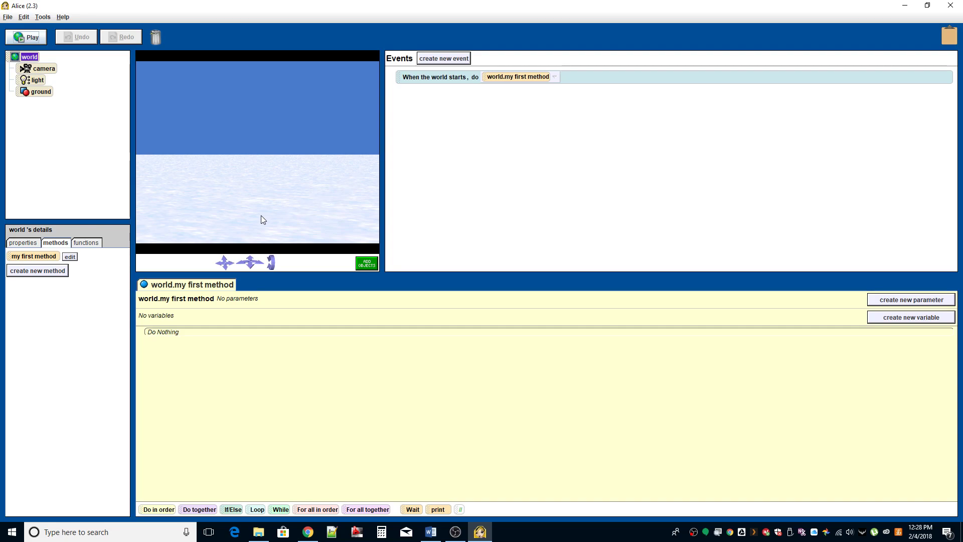
mouse_move(296, 202)
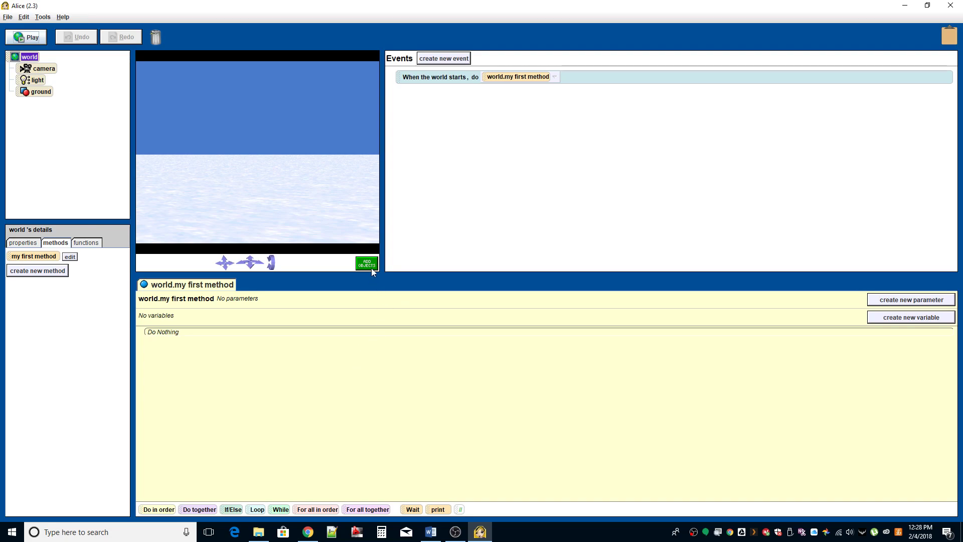
- Add a Stool from the Kitchen gallery collection
left_click(366, 263)
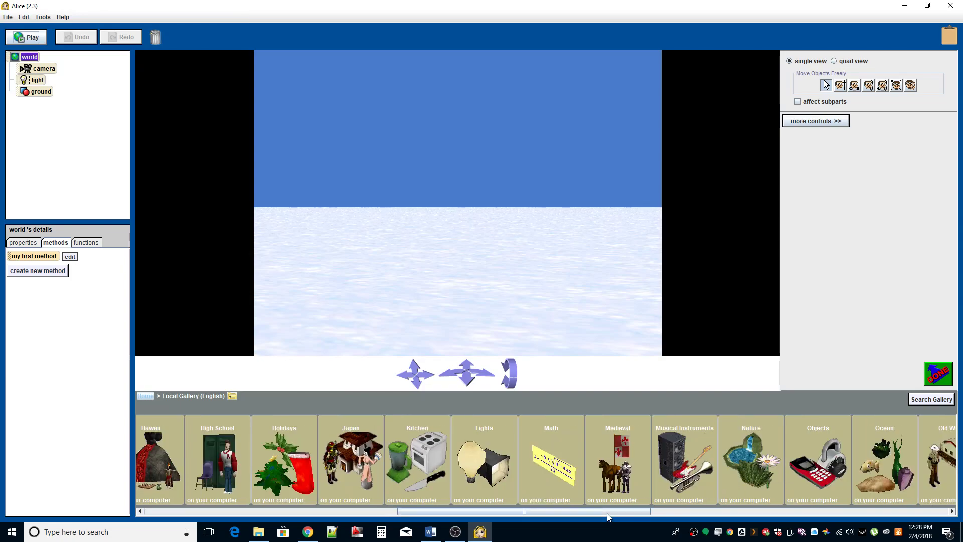
left_click(417, 462)
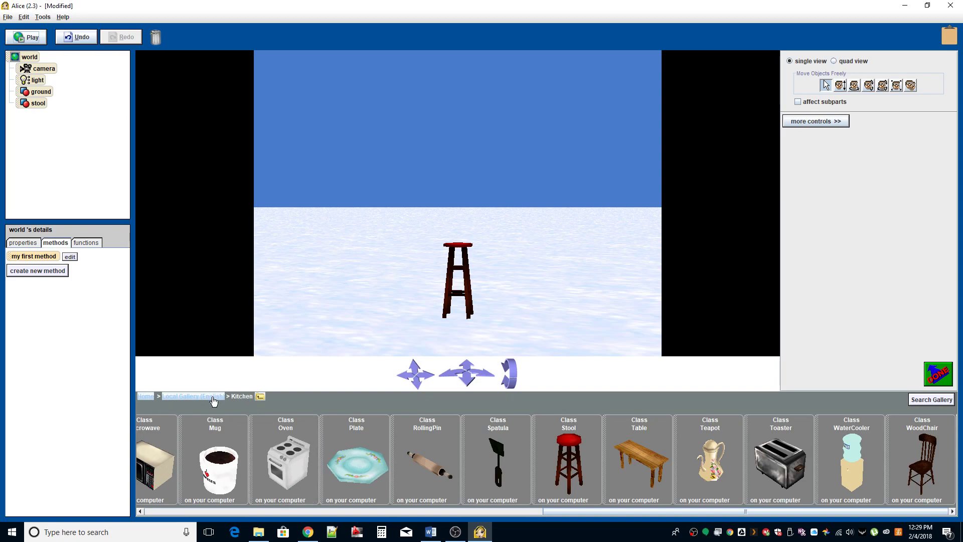
left_click(194, 396)
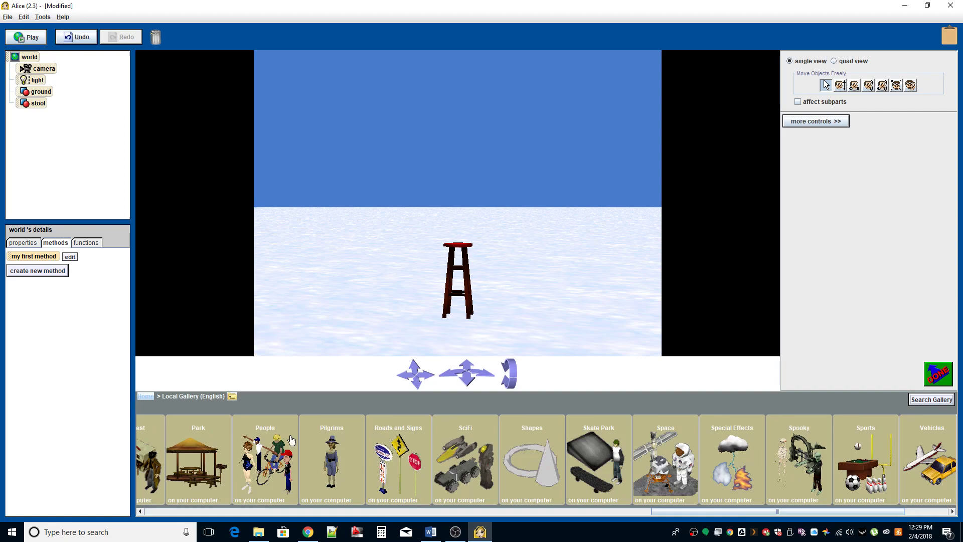
- Add a Snowman from the People gallery and select the stool to reposition
left_click(265, 460)
type("snowman")
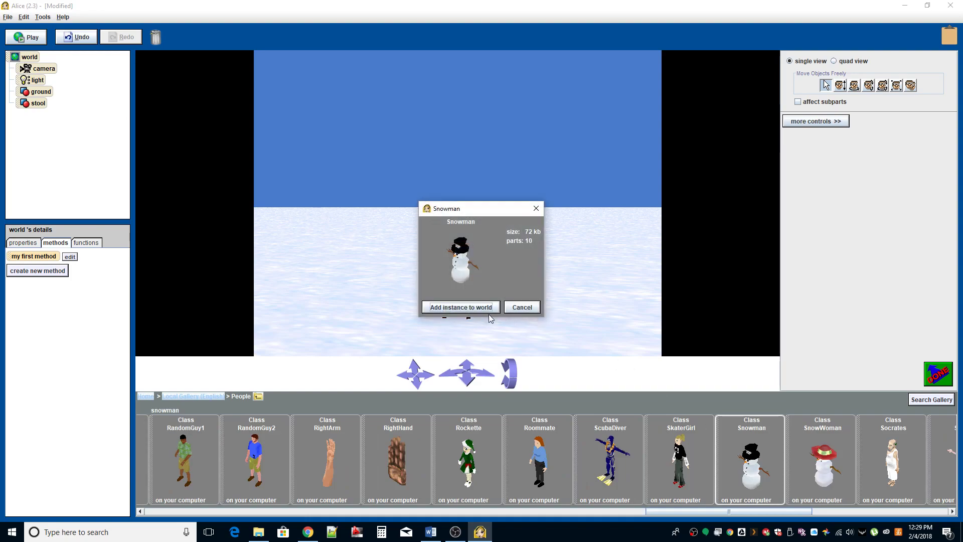
left_click(460, 307)
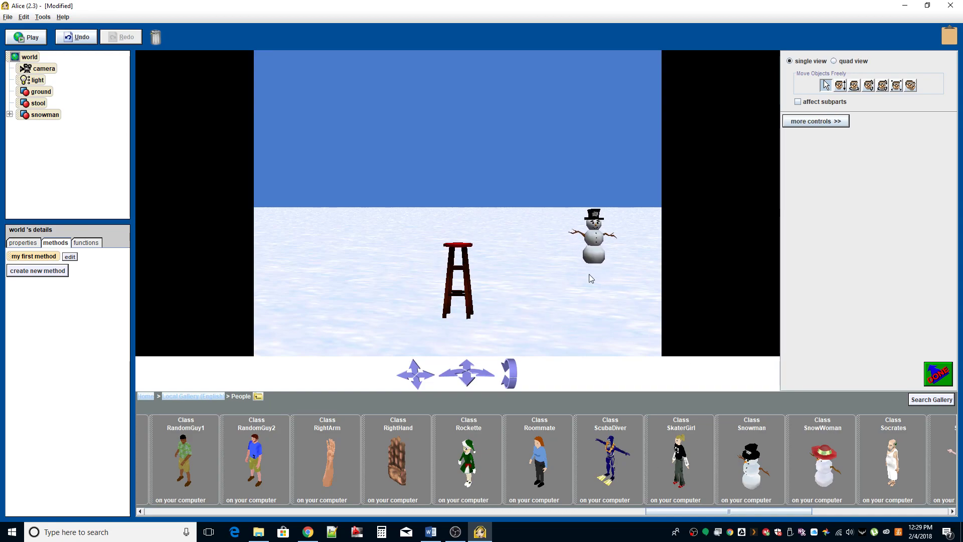
left_click(37, 102)
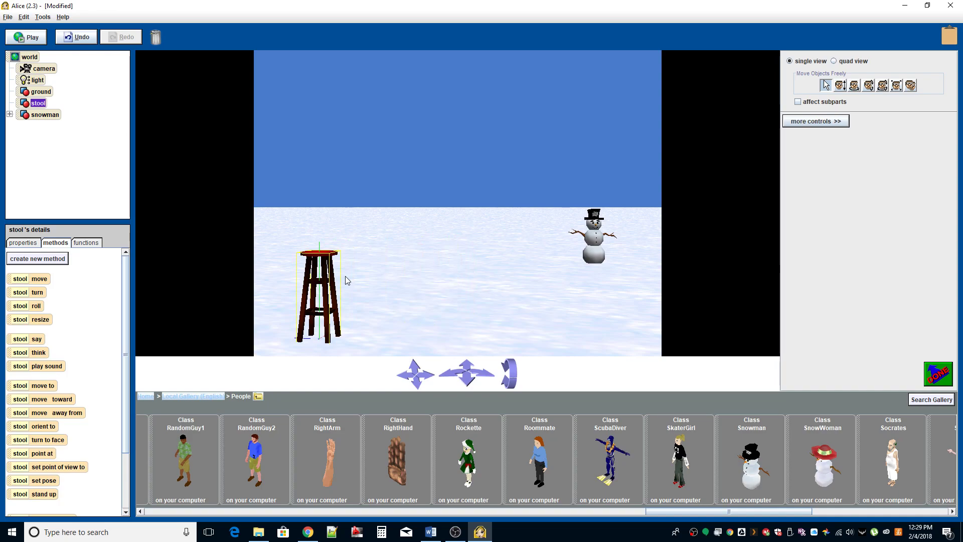
mouse_move(571, 299)
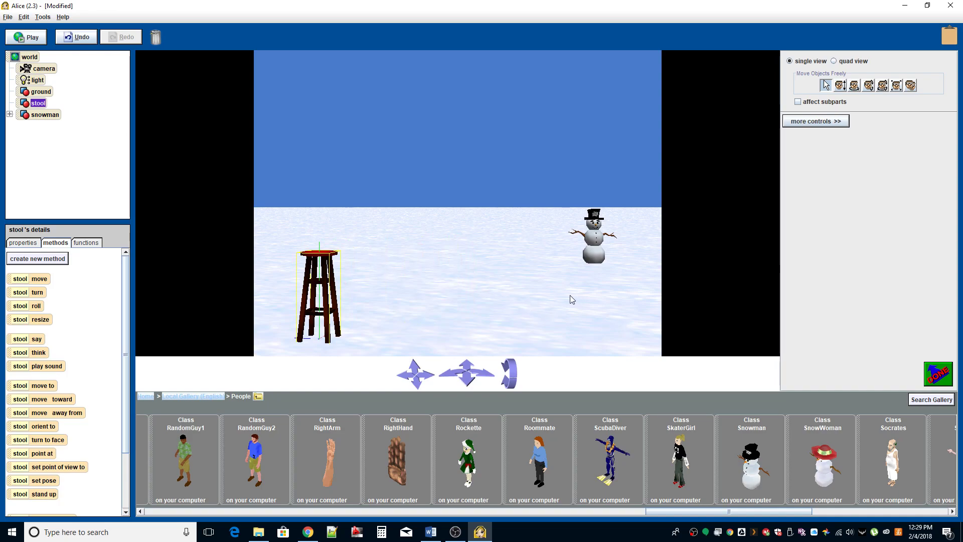
mouse_move(890, 347)
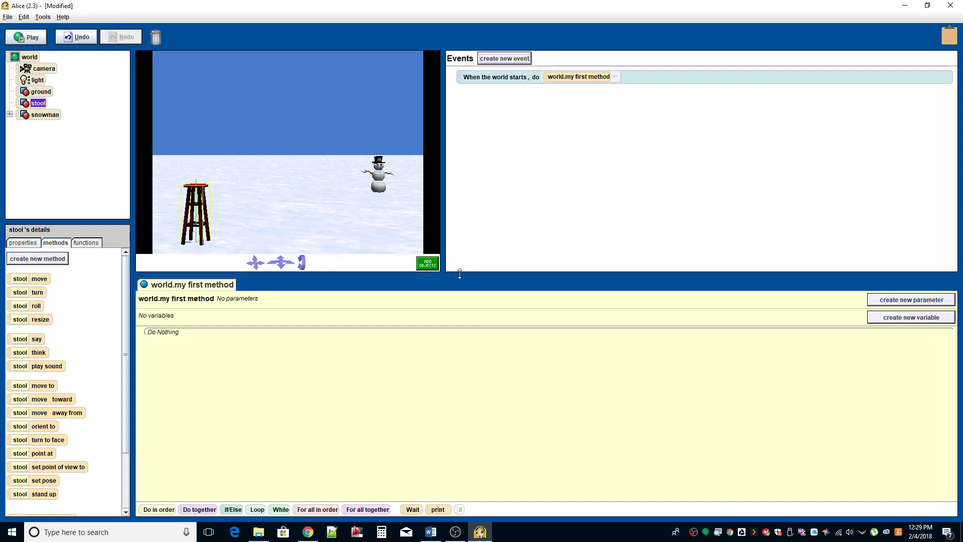
left_click_drag(460, 273, 462, 305)
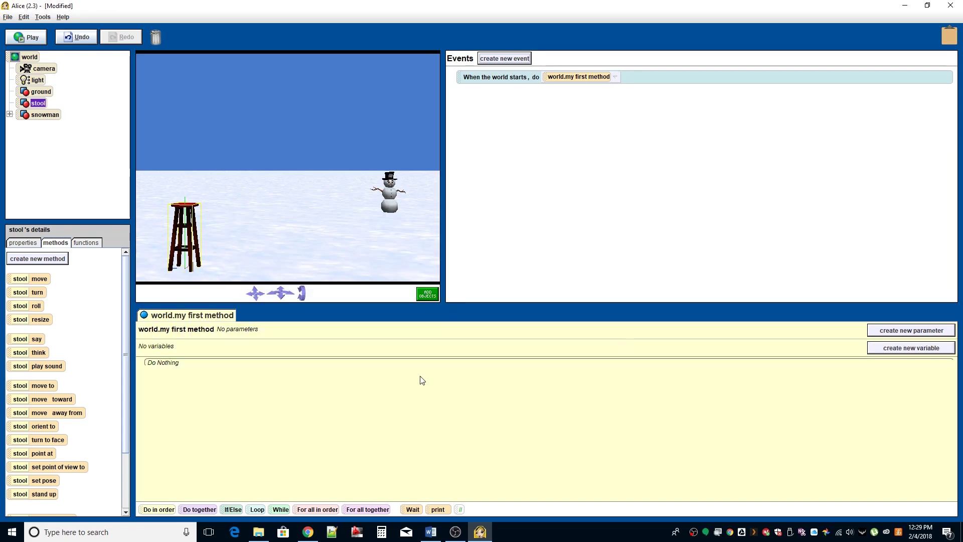
mouse_move(452, 254)
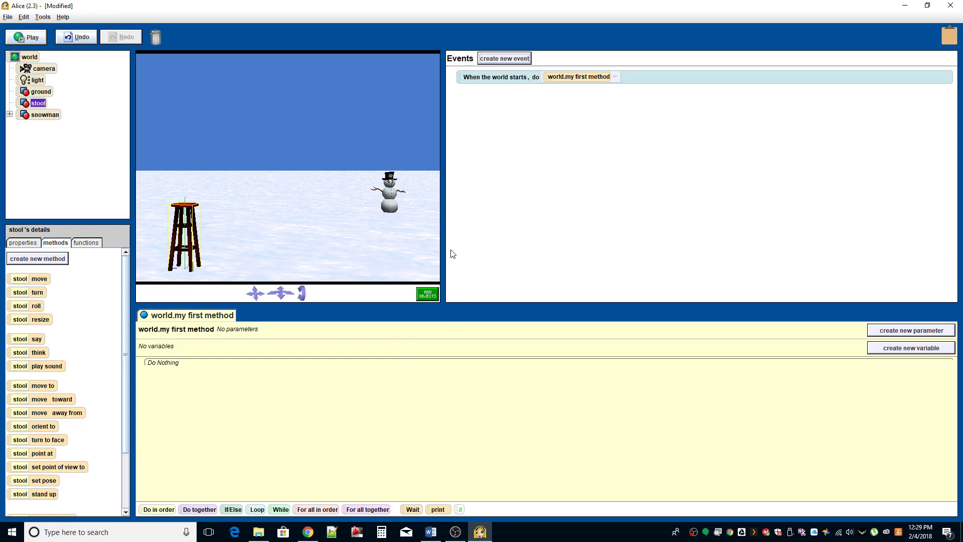
mouse_move(339, 337)
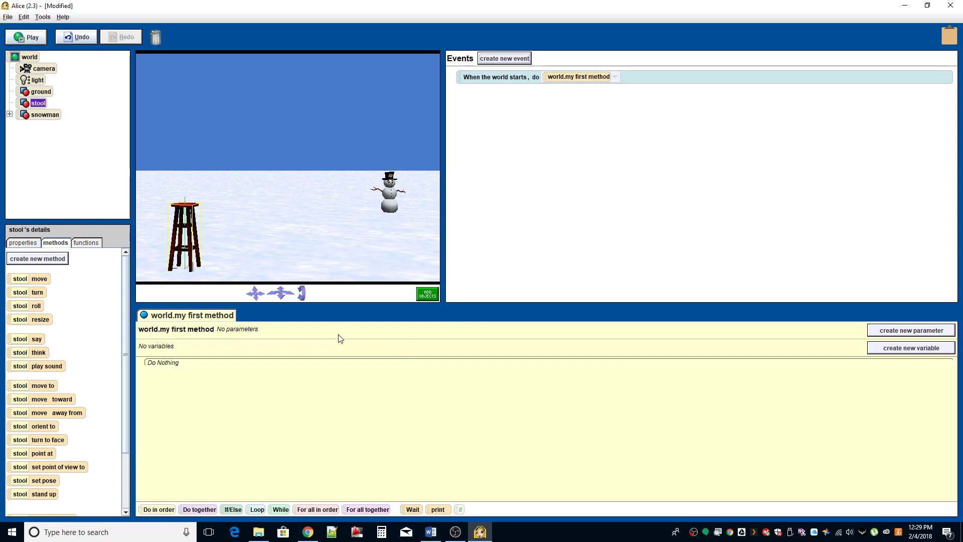
mouse_move(347, 395)
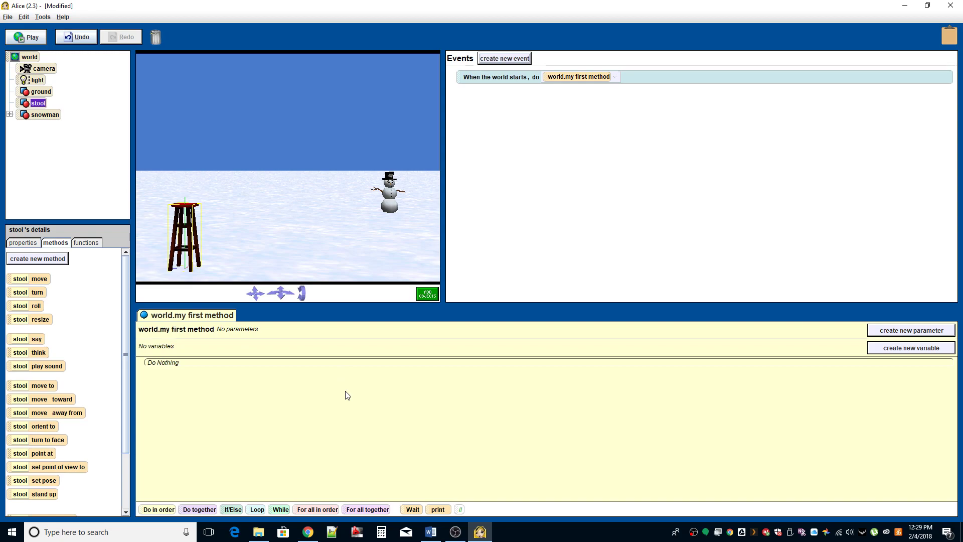
mouse_move(209, 498)
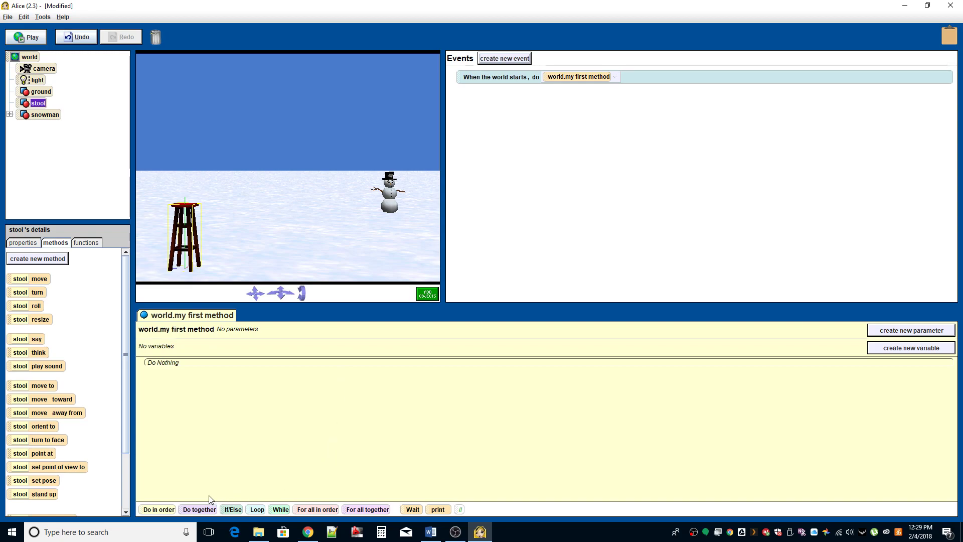
mouse_move(265, 511)
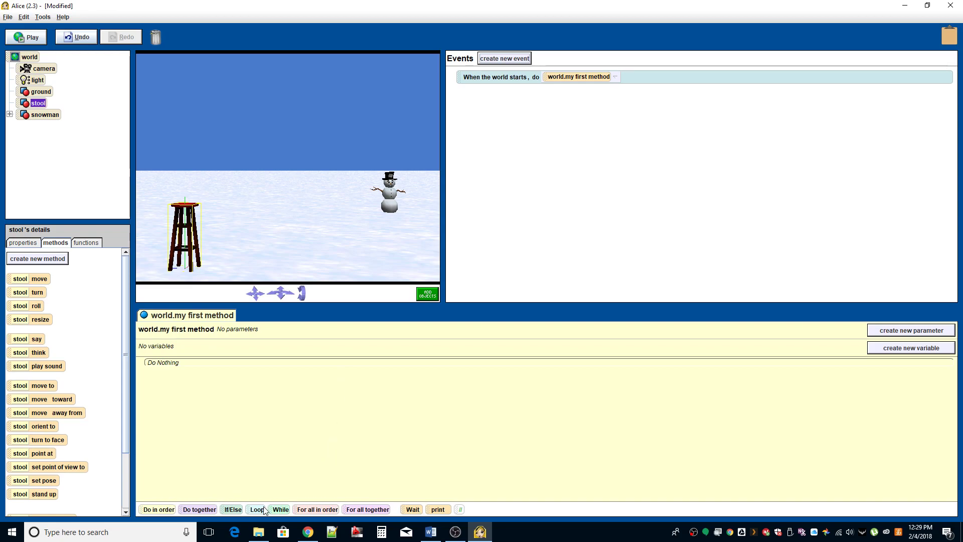
- Drag a Loop tile into world.my first method with 10 times as its count
left_click_drag(256, 509, 196, 375)
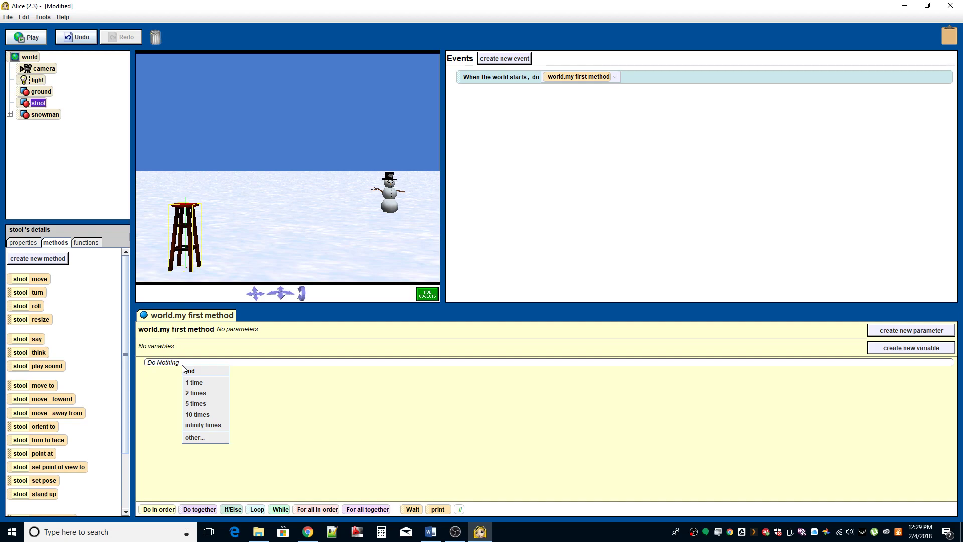
mouse_move(201, 413)
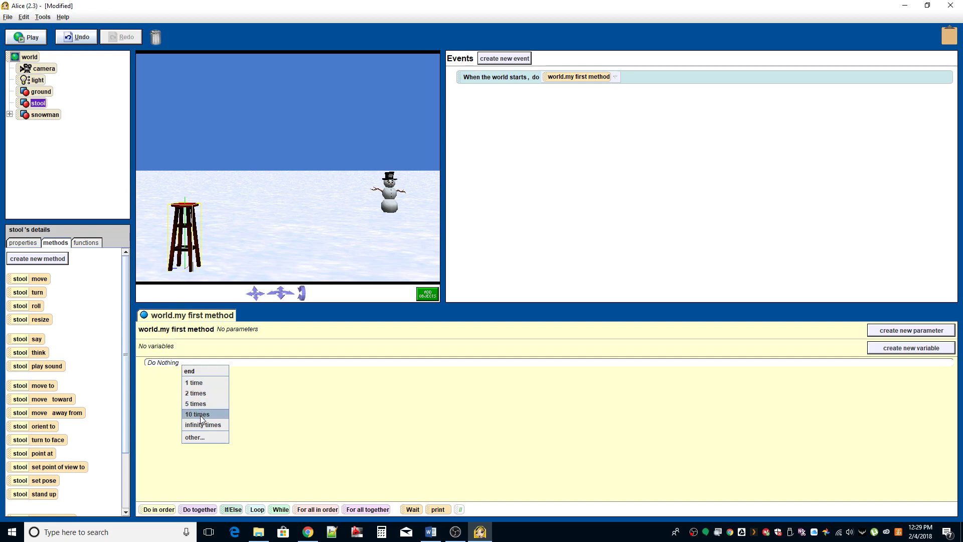
mouse_move(195, 382)
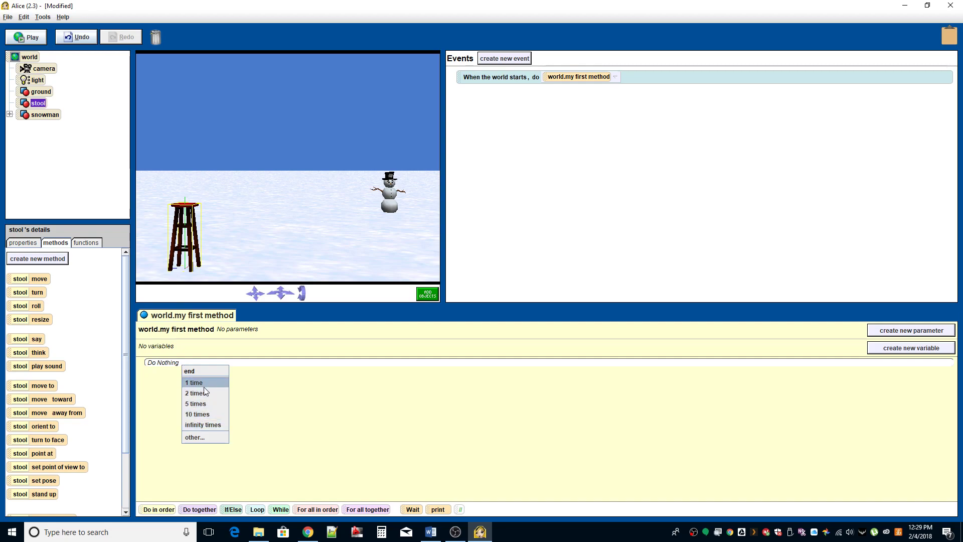
mouse_move(198, 414)
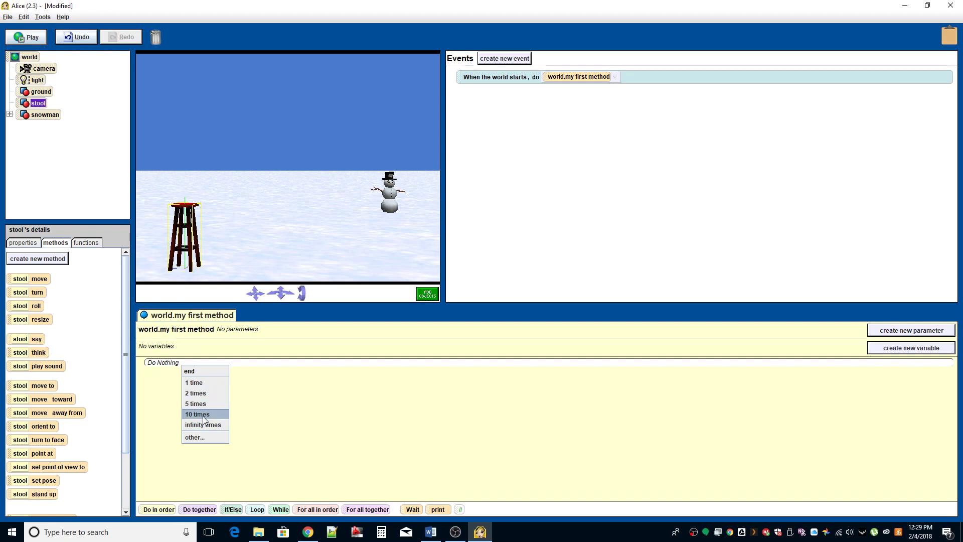
left_click(197, 414)
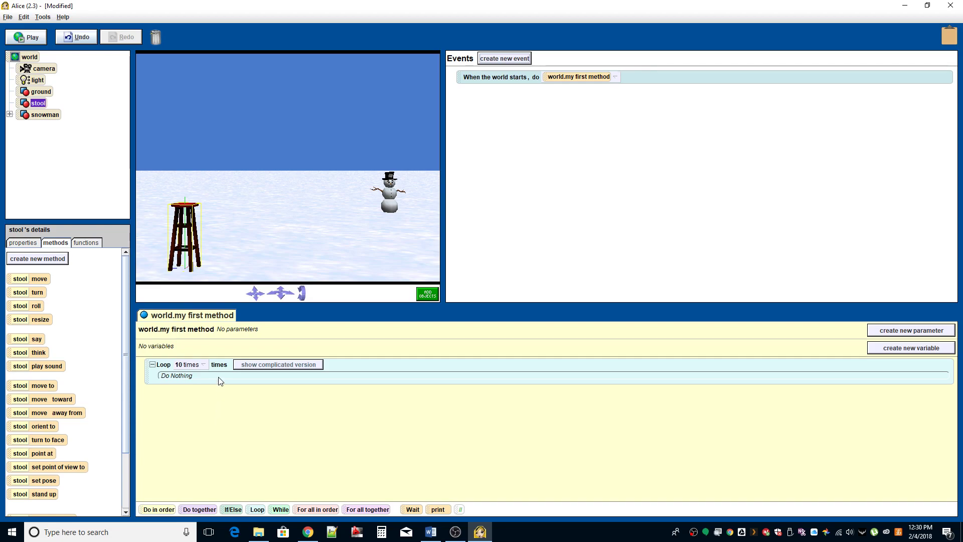
mouse_move(53, 385)
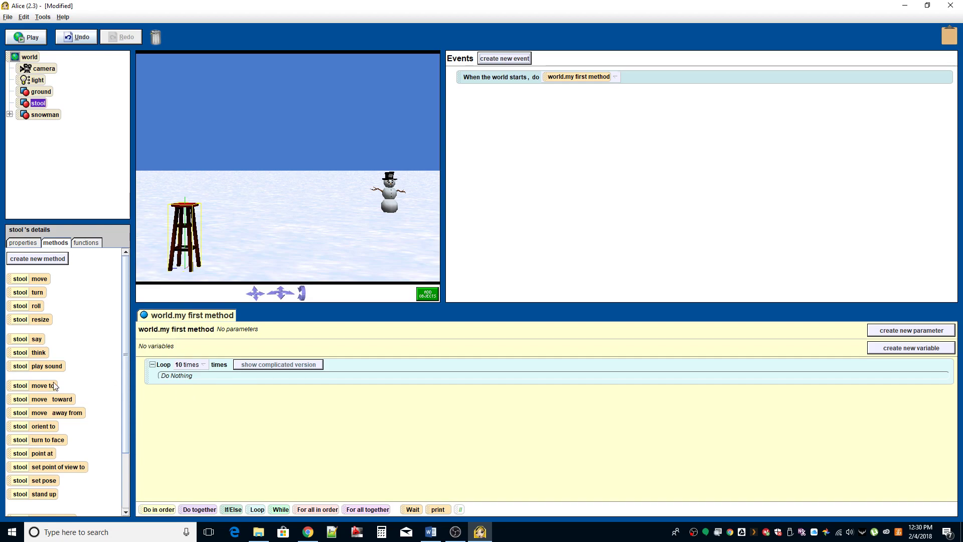
- Replace the loop's 10 times count with the snowman's distance to stool function
left_click(86, 243)
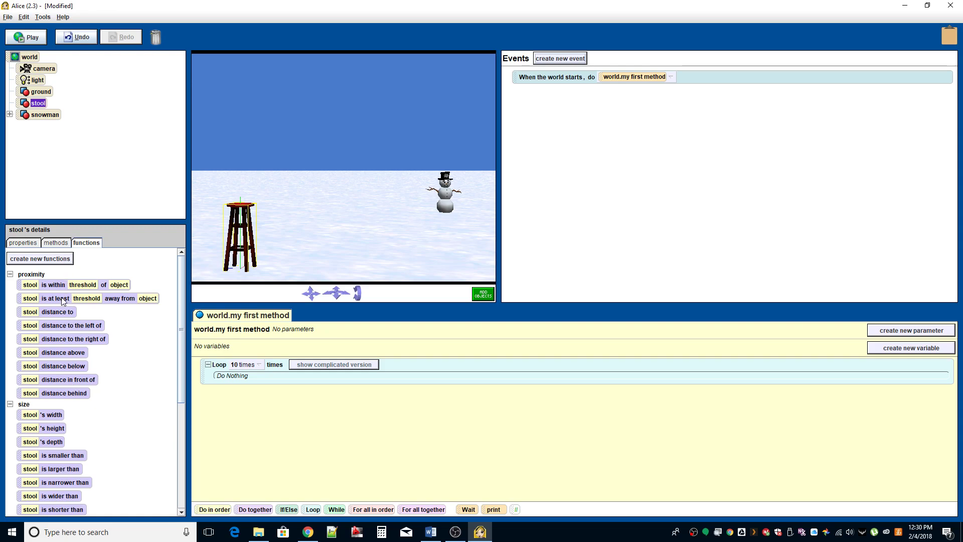
mouse_move(445, 193)
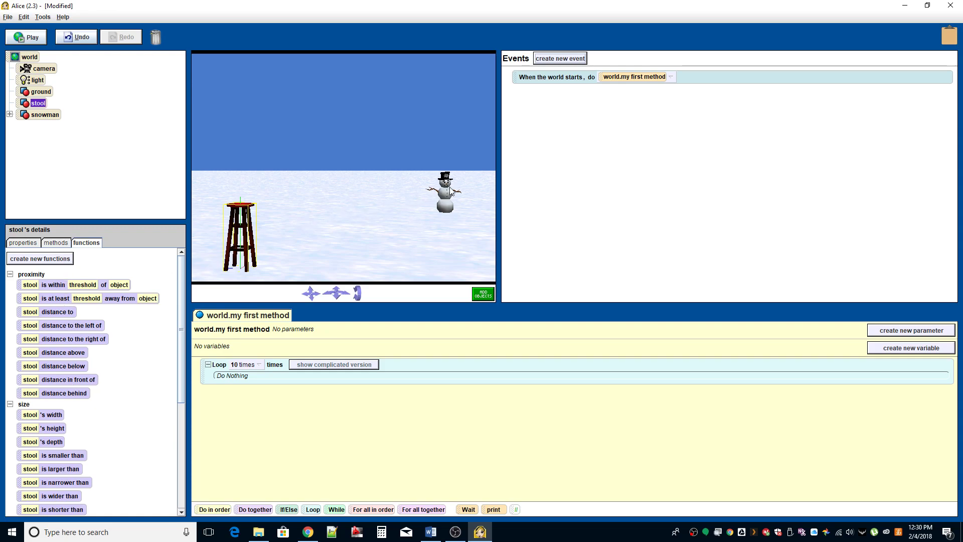
left_click(45, 115)
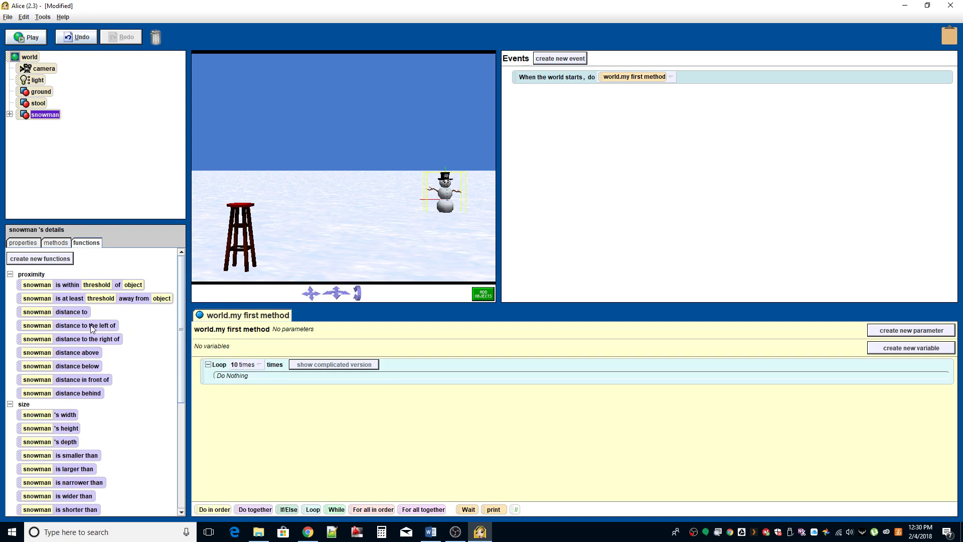
mouse_move(41, 314)
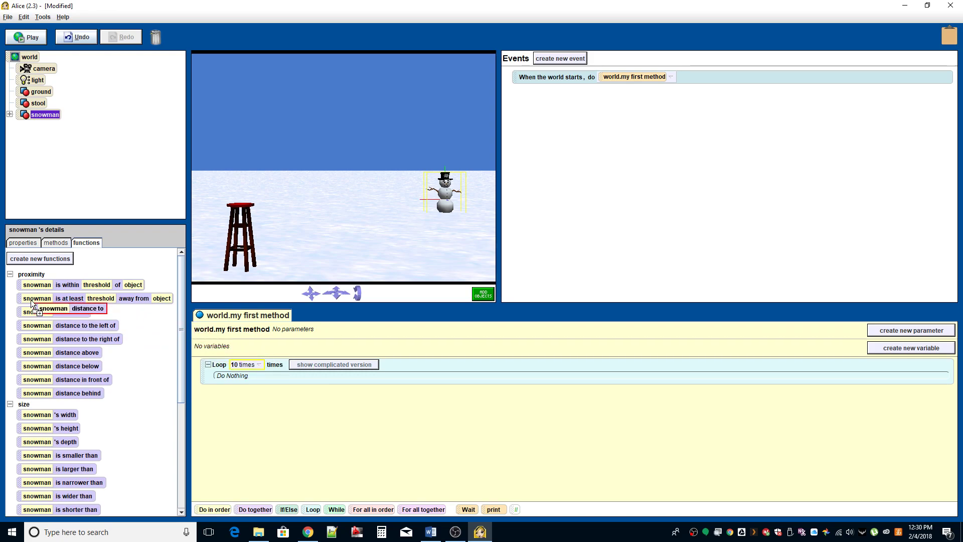
mouse_move(20, 313)
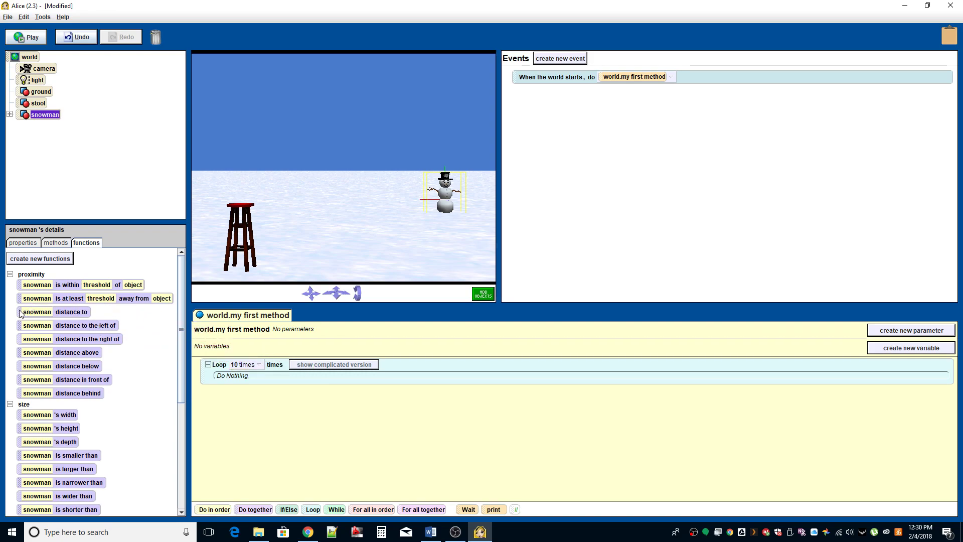
left_click_drag(54, 312, 265, 369)
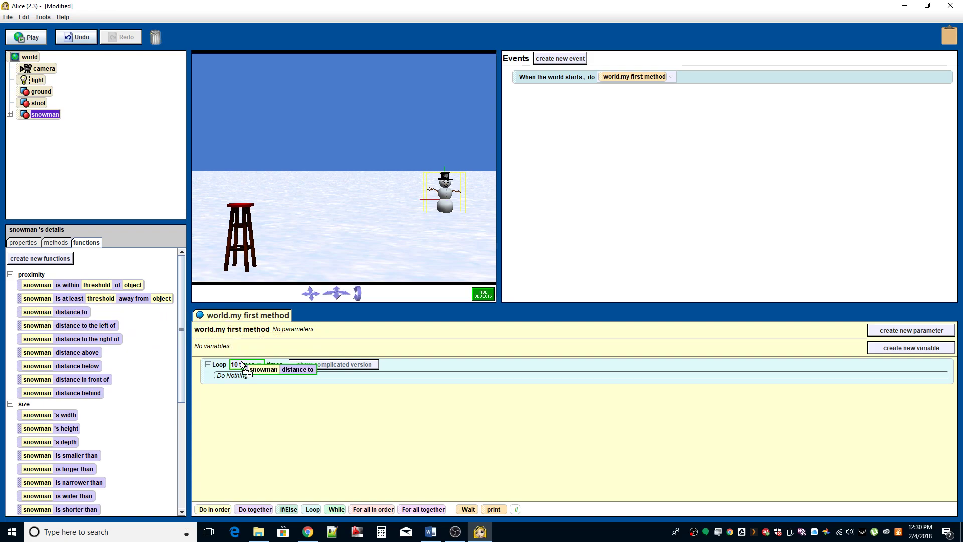
left_click(245, 365)
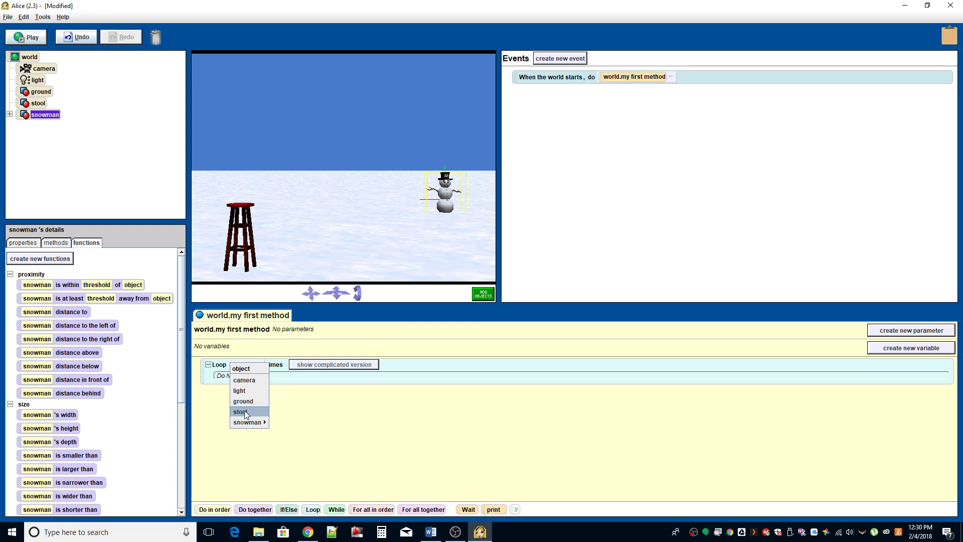
left_click(240, 412)
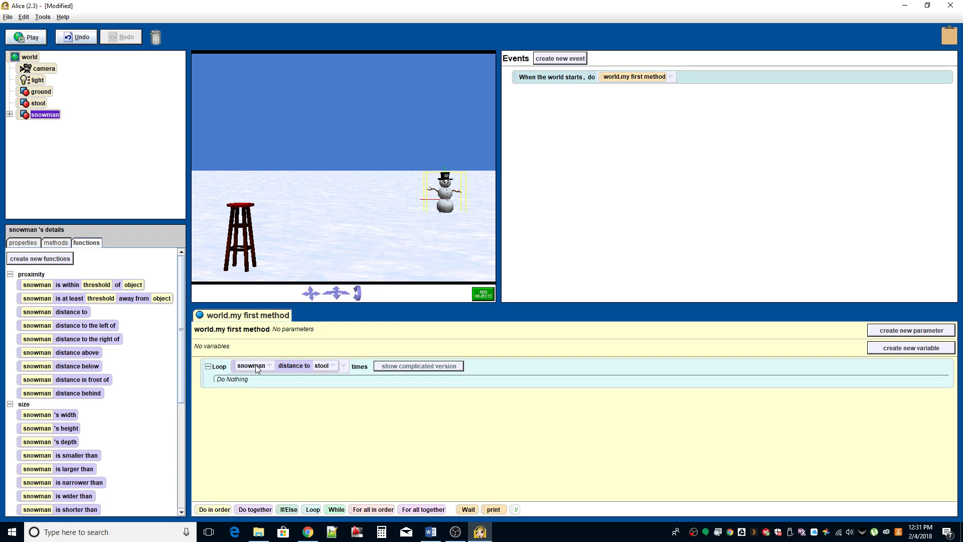
mouse_move(292, 402)
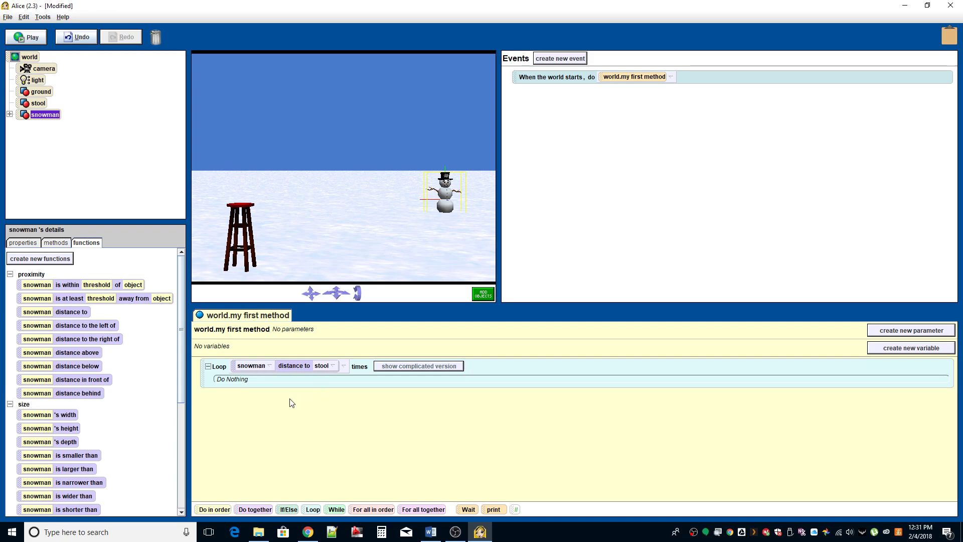
mouse_move(278, 380)
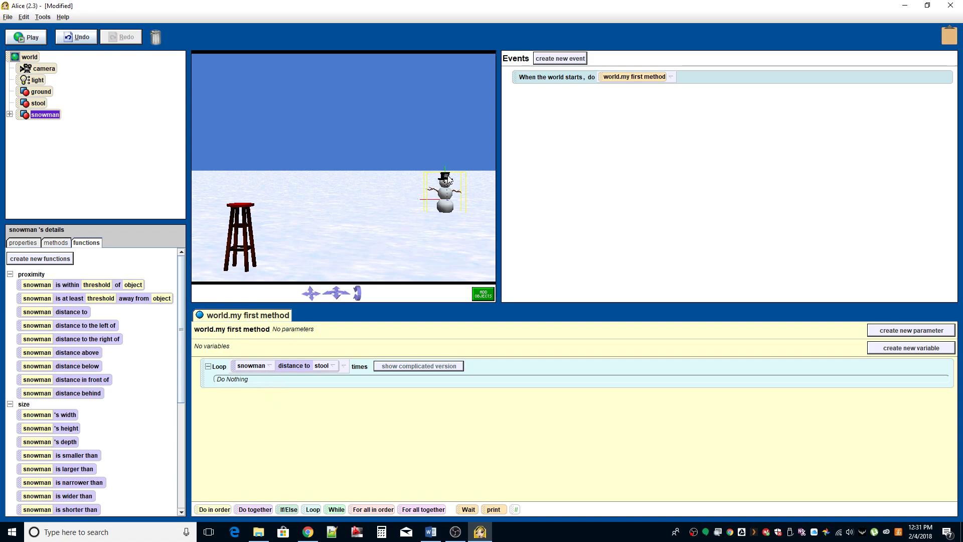
- Put a snowman move forward 1 meter instruction inside the Loop body
left_click(56, 242)
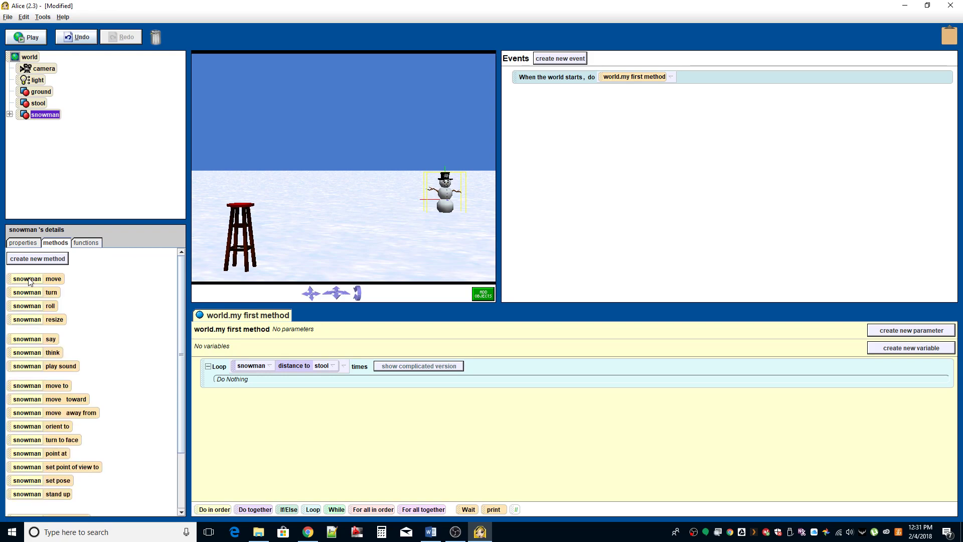
left_click_drag(27, 279, 233, 379)
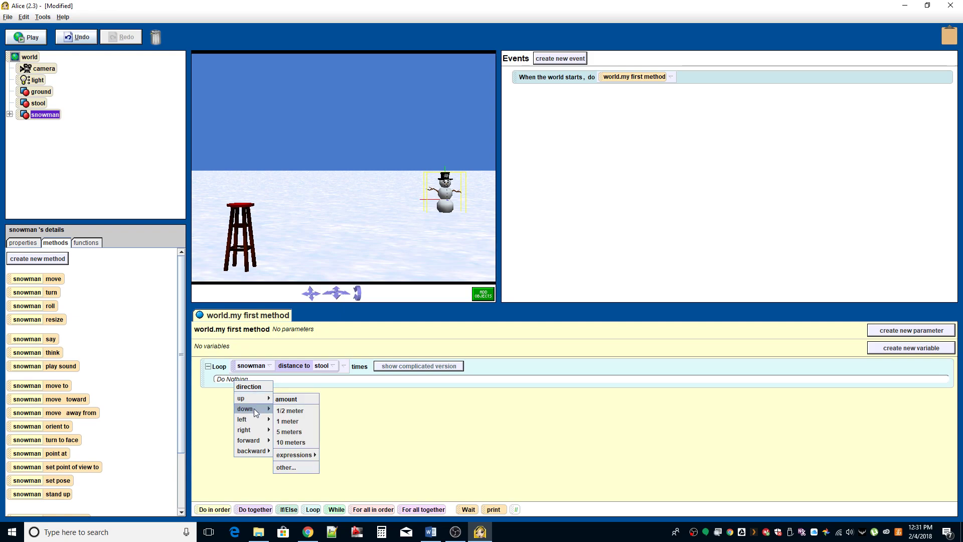
mouse_move(253, 450)
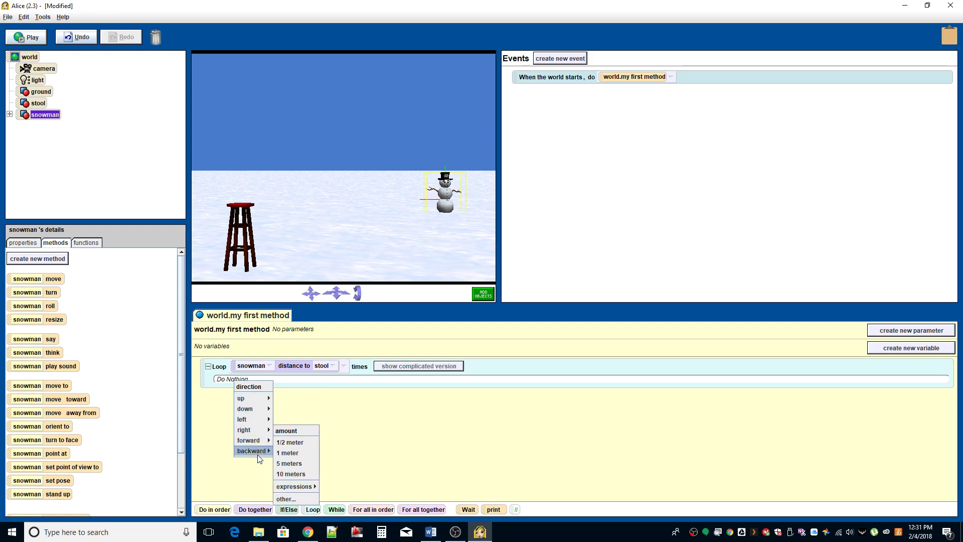
mouse_move(261, 443)
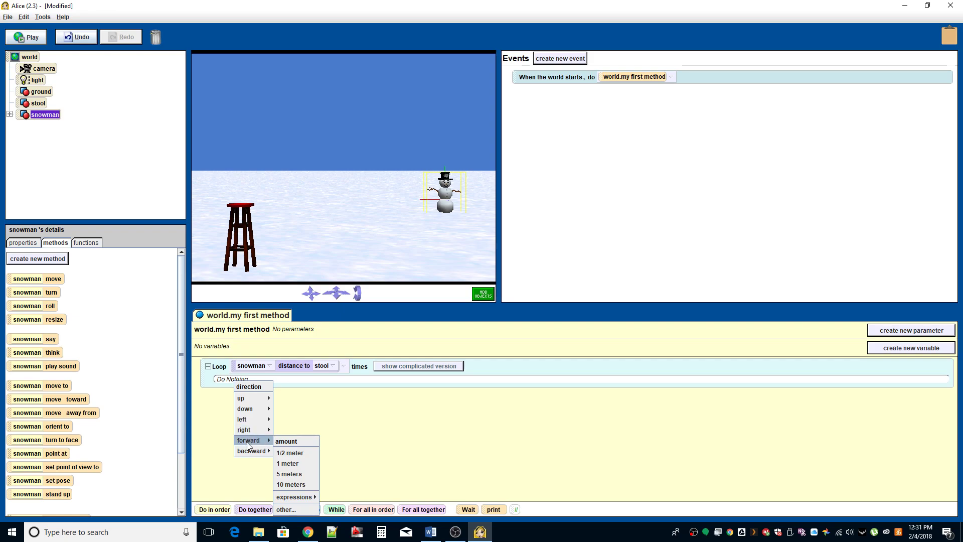
left_click(287, 463)
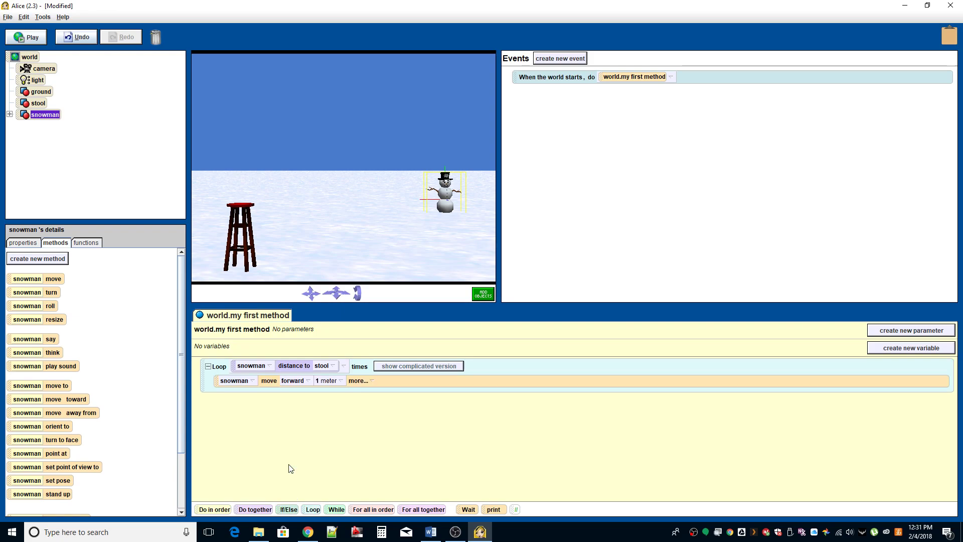
mouse_move(319, 380)
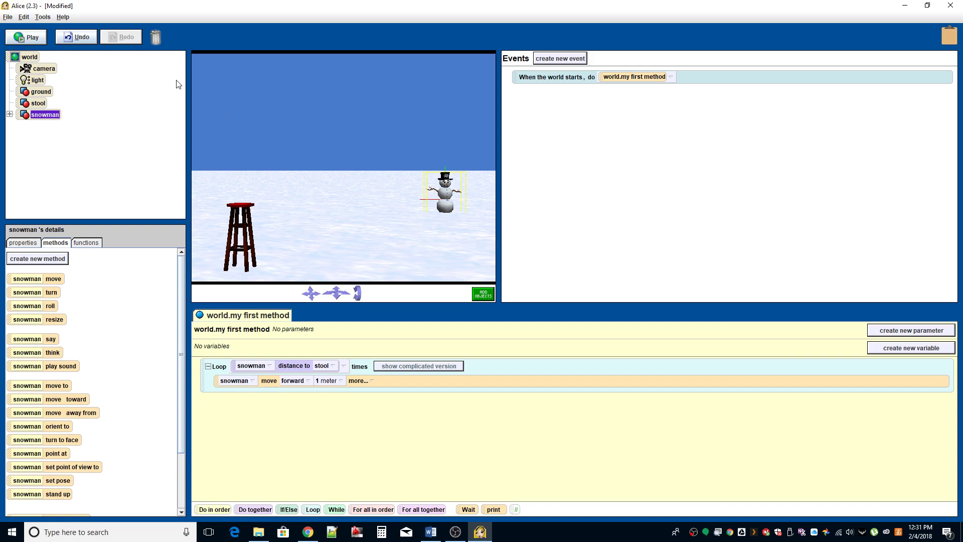
left_click(26, 37)
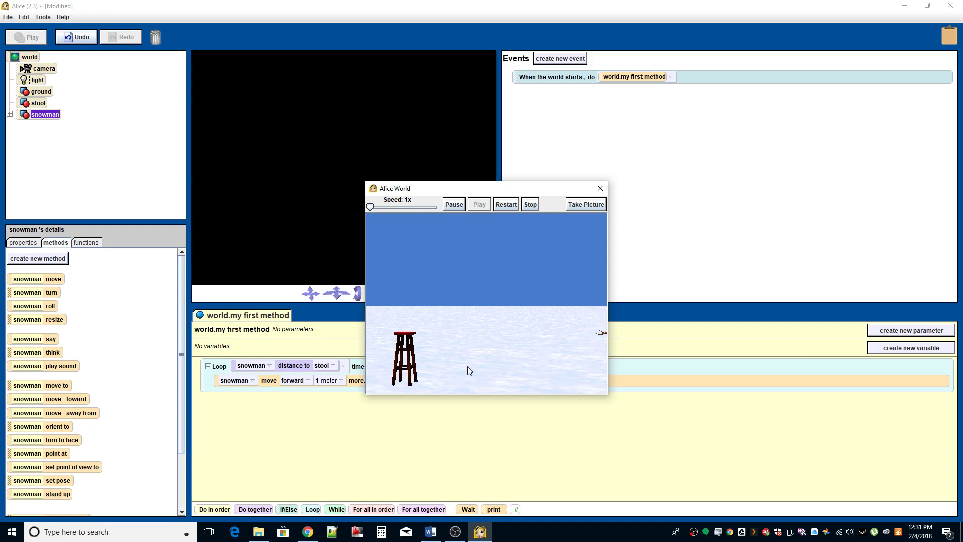
mouse_move(493, 347)
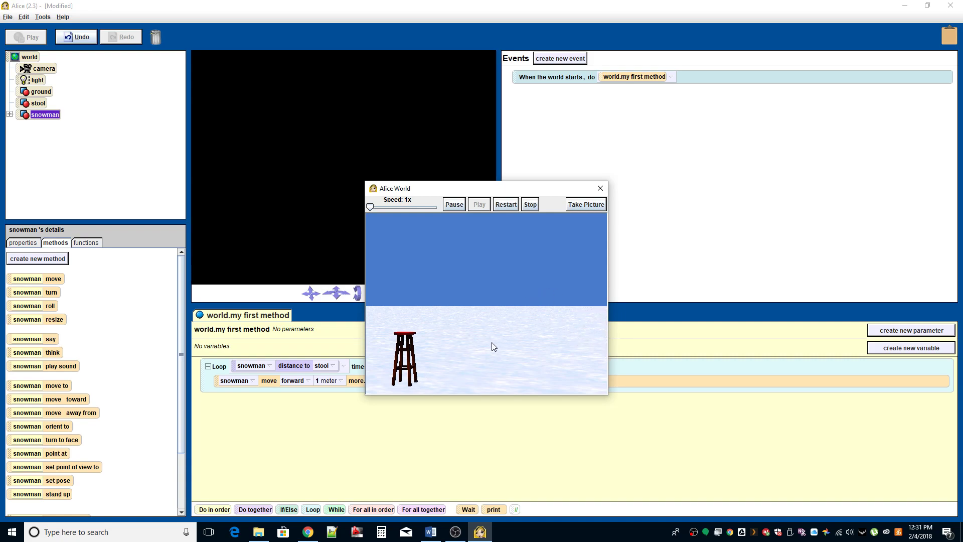
mouse_move(539, 325)
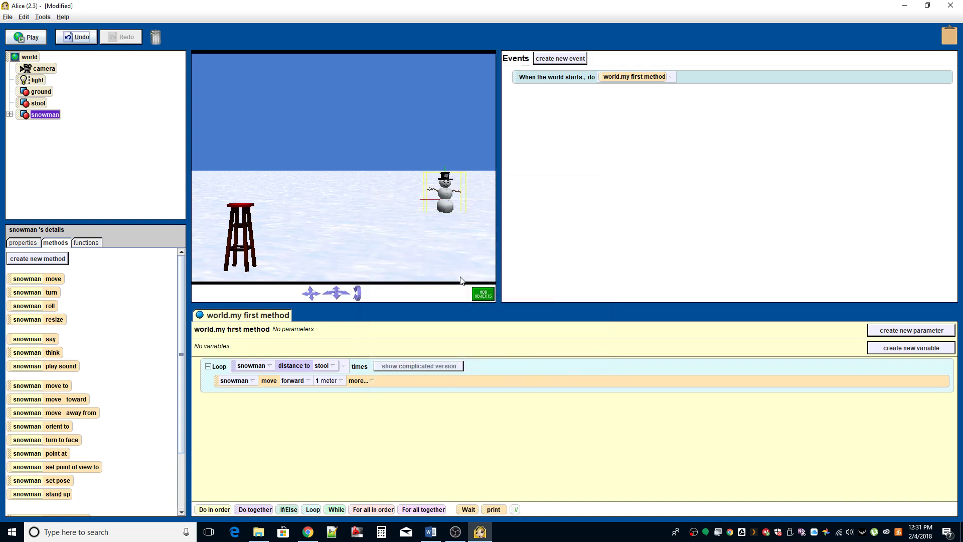
mouse_move(240, 359)
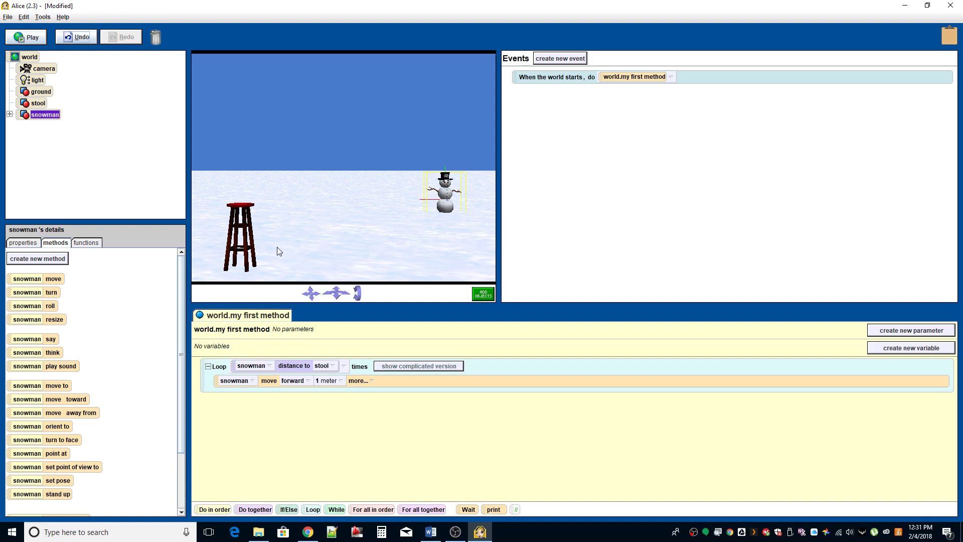
mouse_move(251, 259)
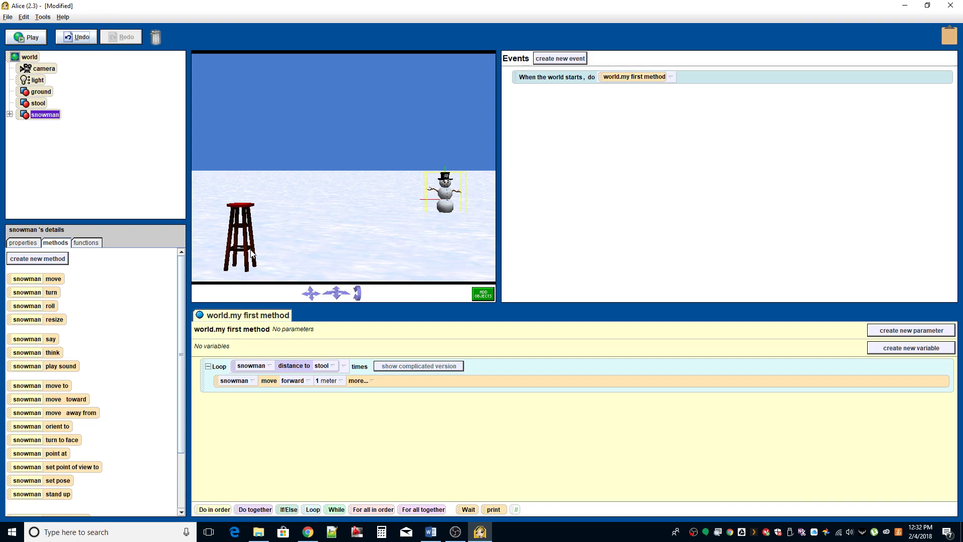
mouse_move(300, 226)
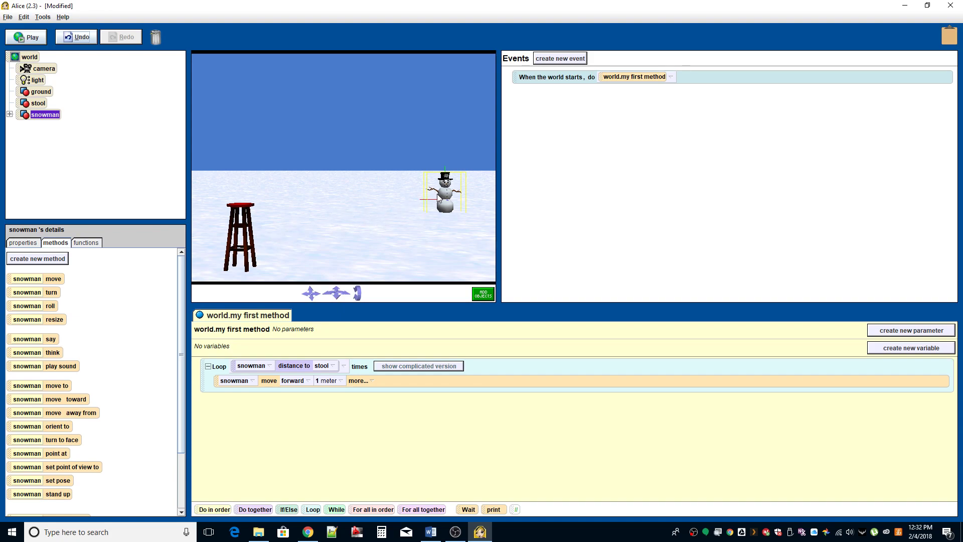
mouse_move(315, 237)
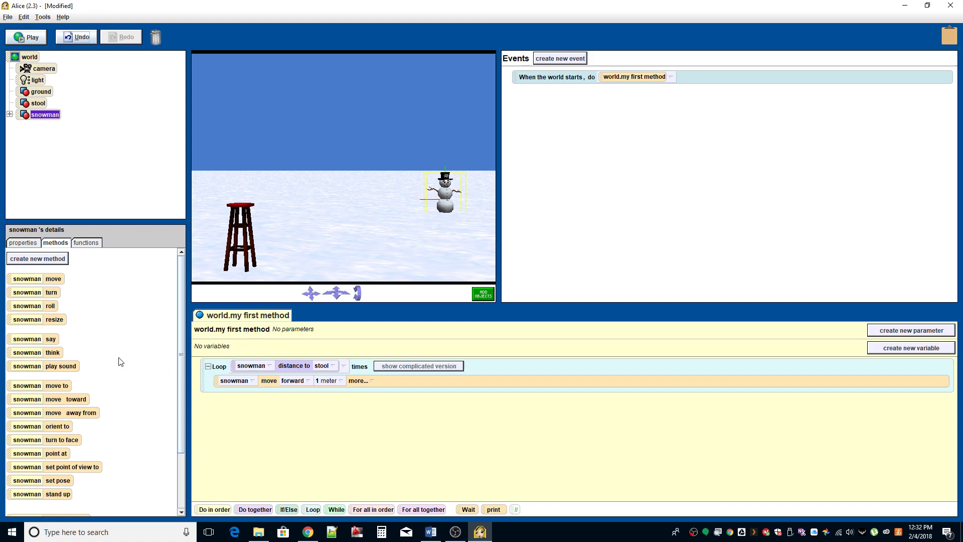
mouse_move(27, 441)
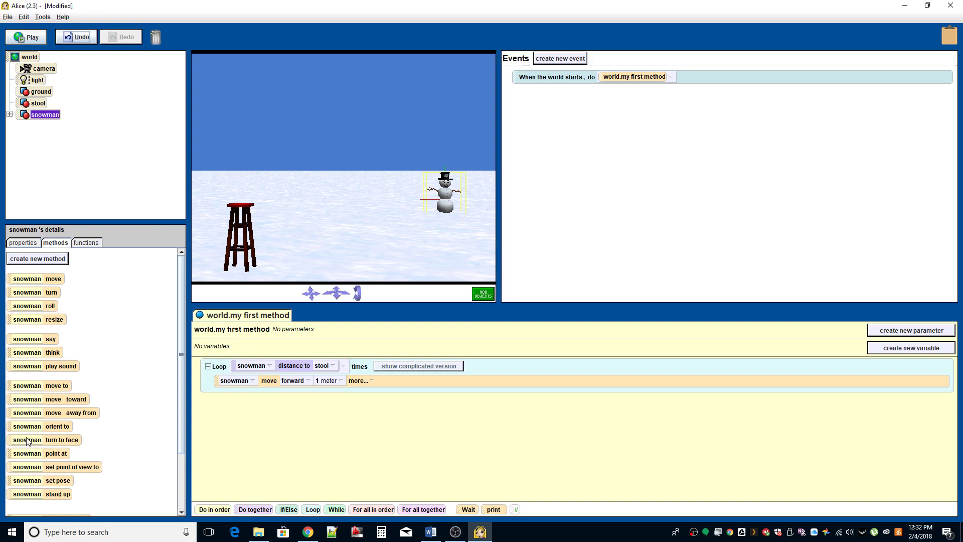
mouse_move(32, 415)
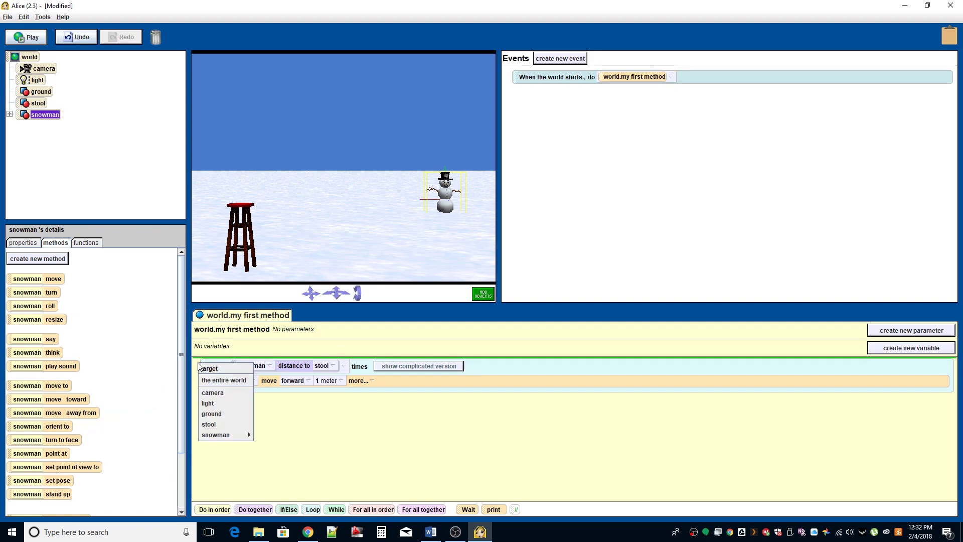
- Pick stool as the target of the snowman turn to face instruction
left_click(209, 424)
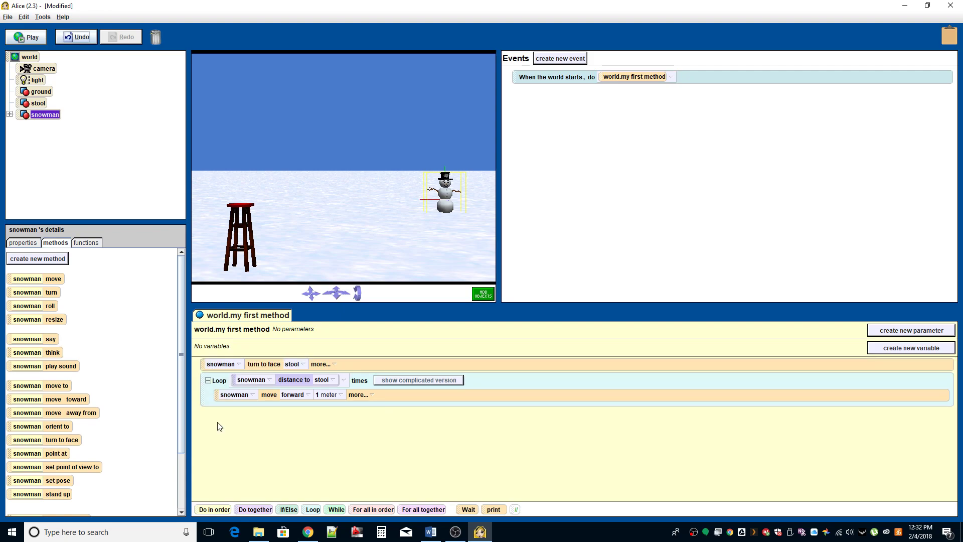
mouse_move(293, 365)
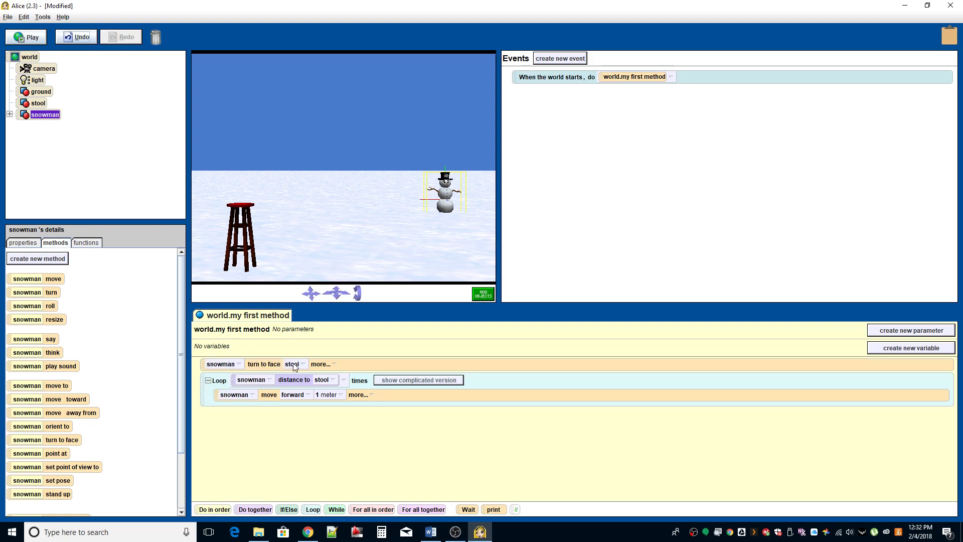
mouse_move(268, 394)
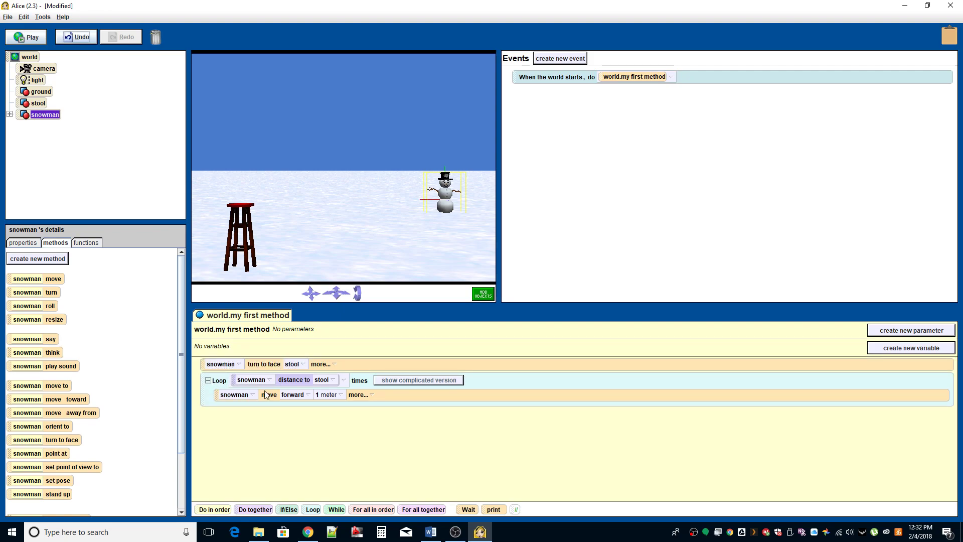
- Play the world, watch the snowman reach the stool, then close playback
left_click(25, 37)
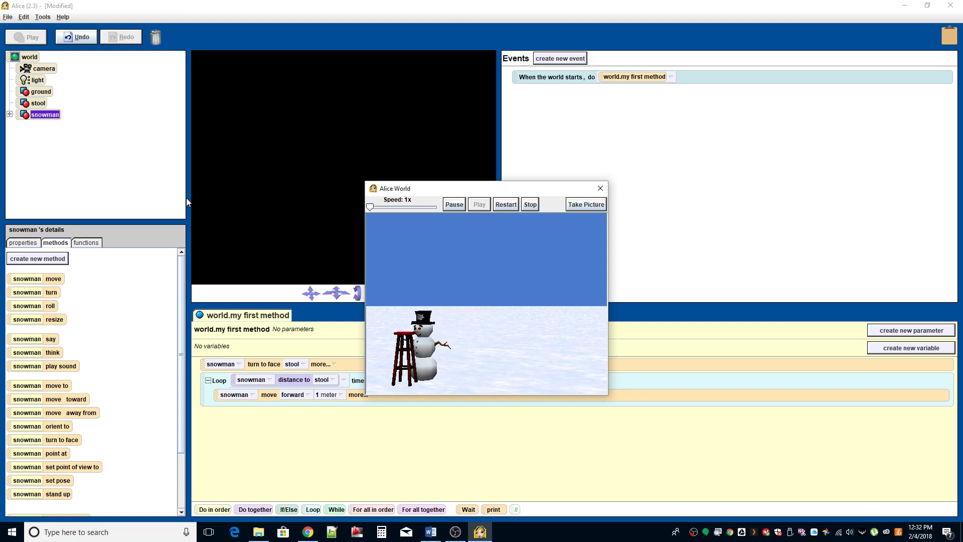
mouse_move(234, 194)
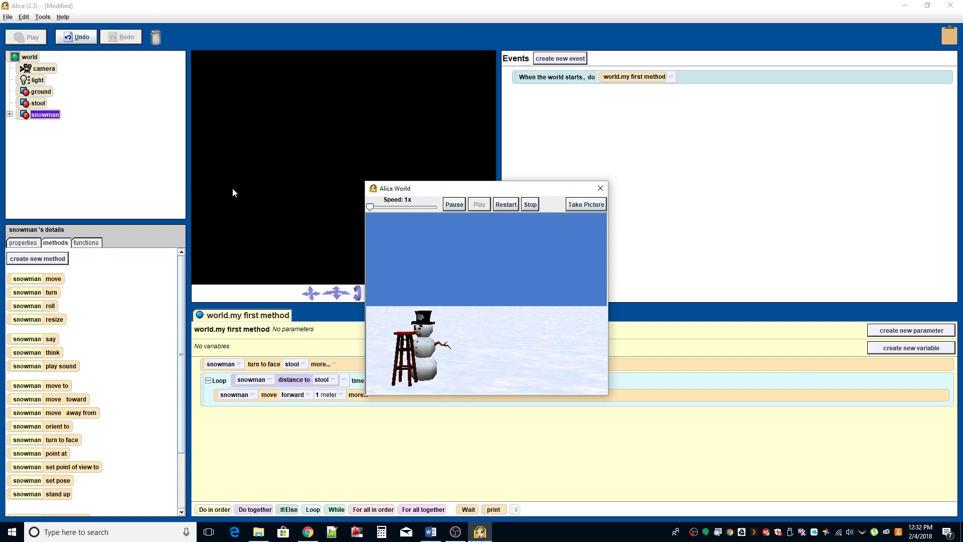
left_click(600, 188)
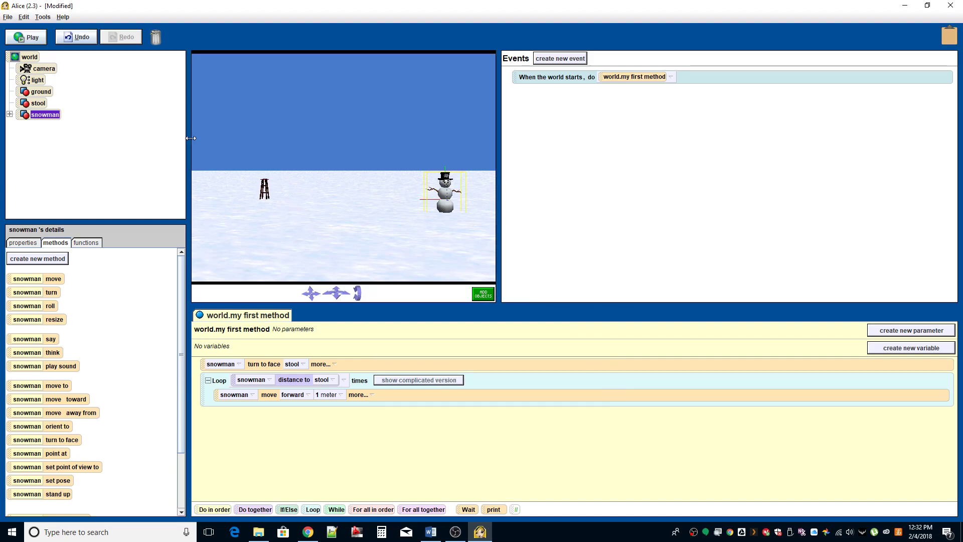
- Play the world again, then select the stool to move it beside the snowman
left_click(25, 37)
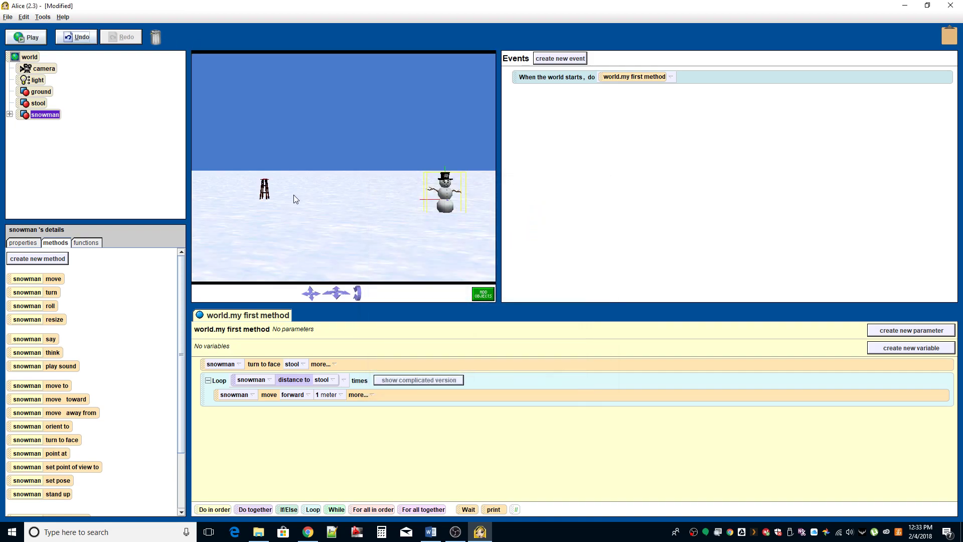
left_click(38, 103)
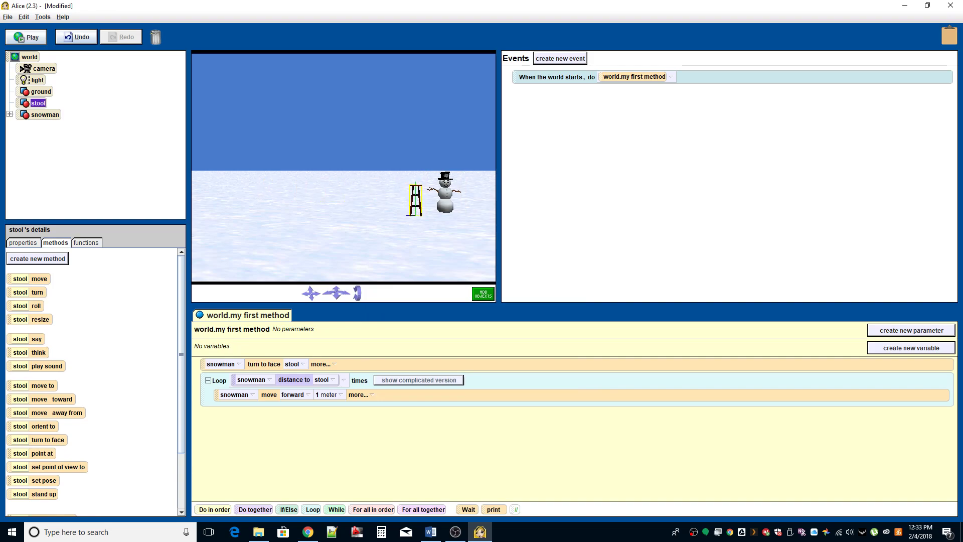
mouse_move(386, 208)
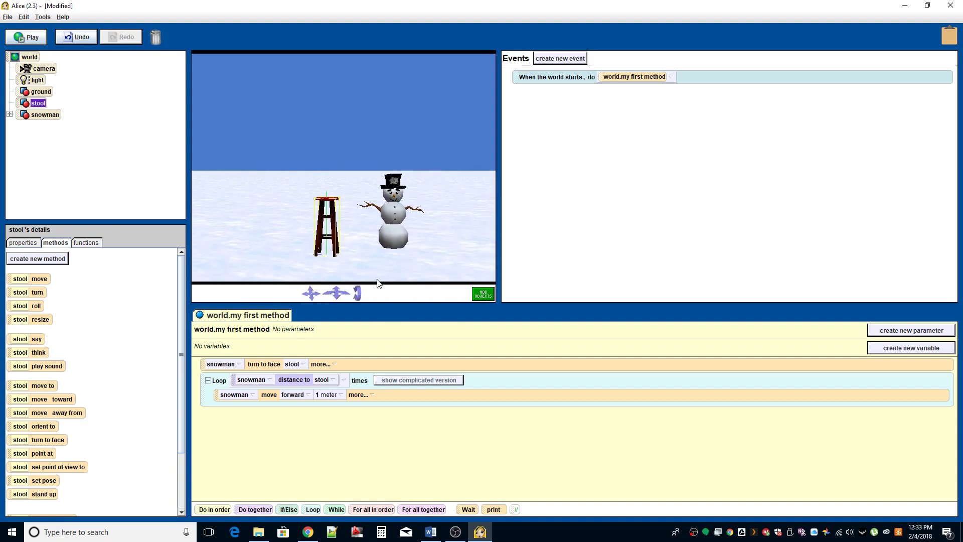
- Play the world to watch the snowman turn and walk up to the nearby stool
left_click(28, 37)
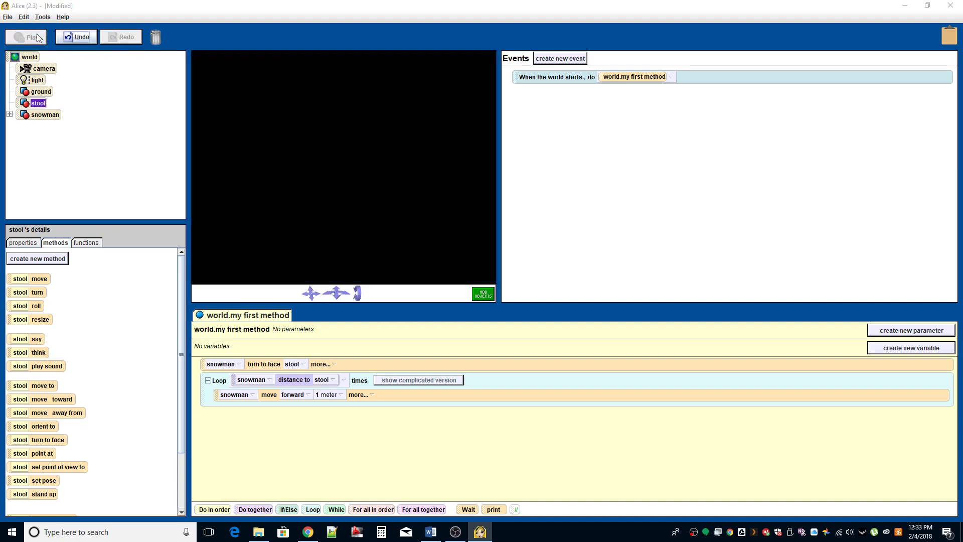
left_click(28, 37)
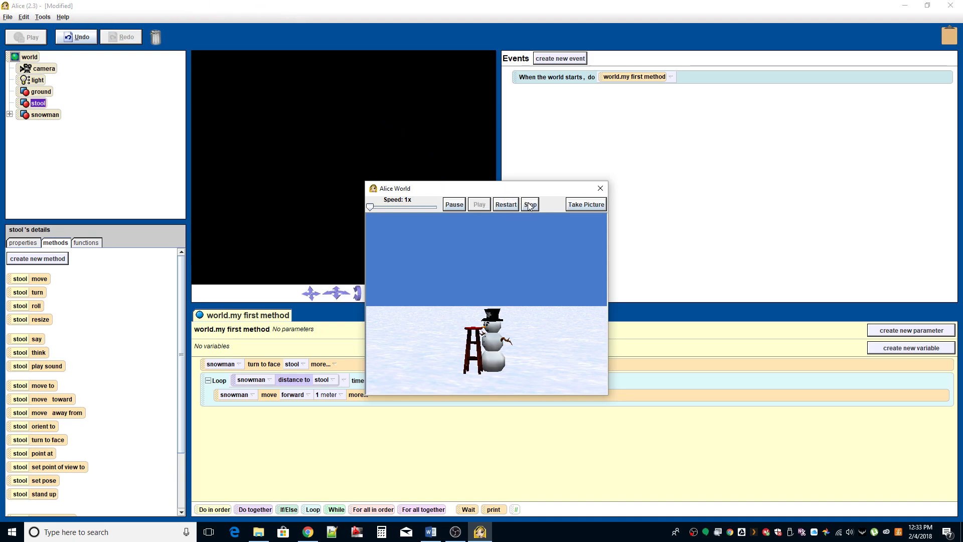
mouse_move(530, 204)
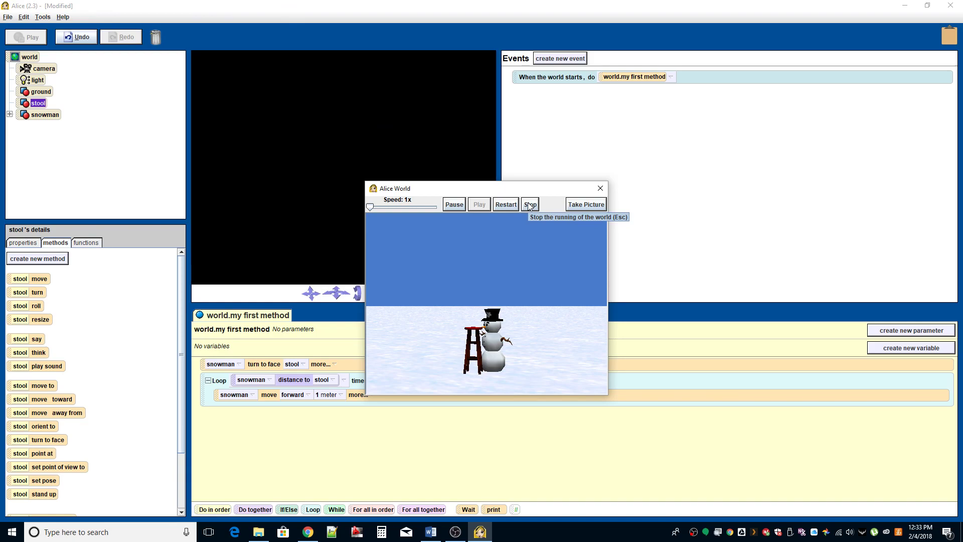